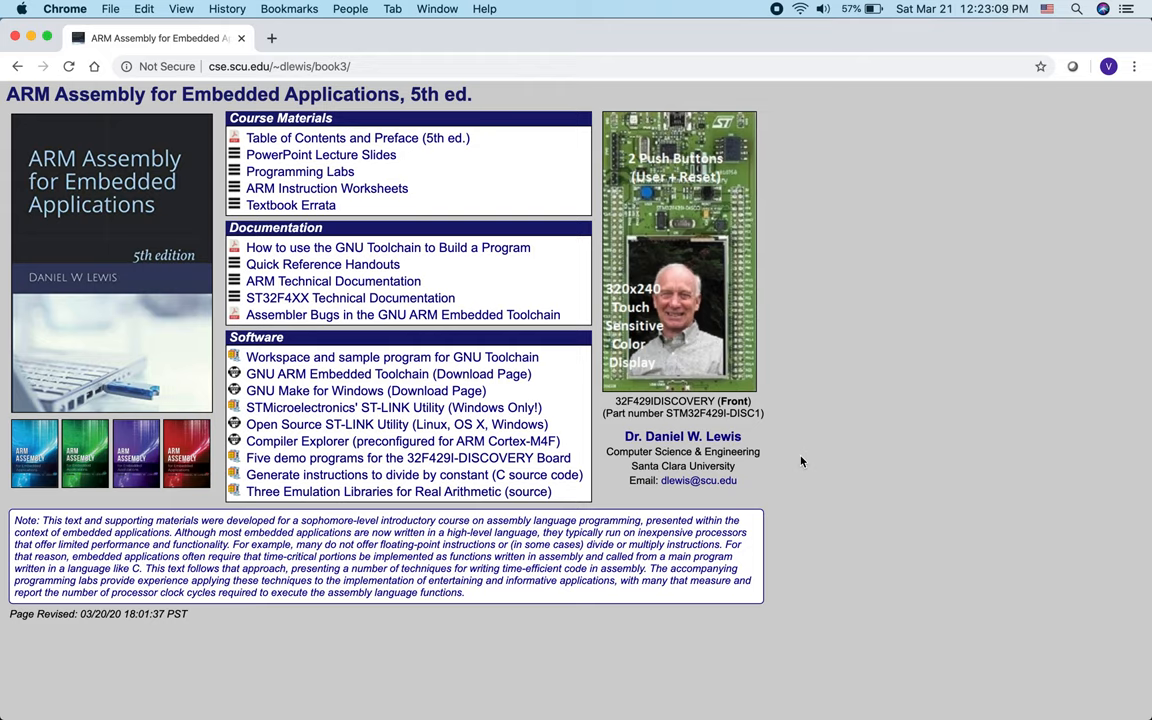
mouse_move(544, 247)
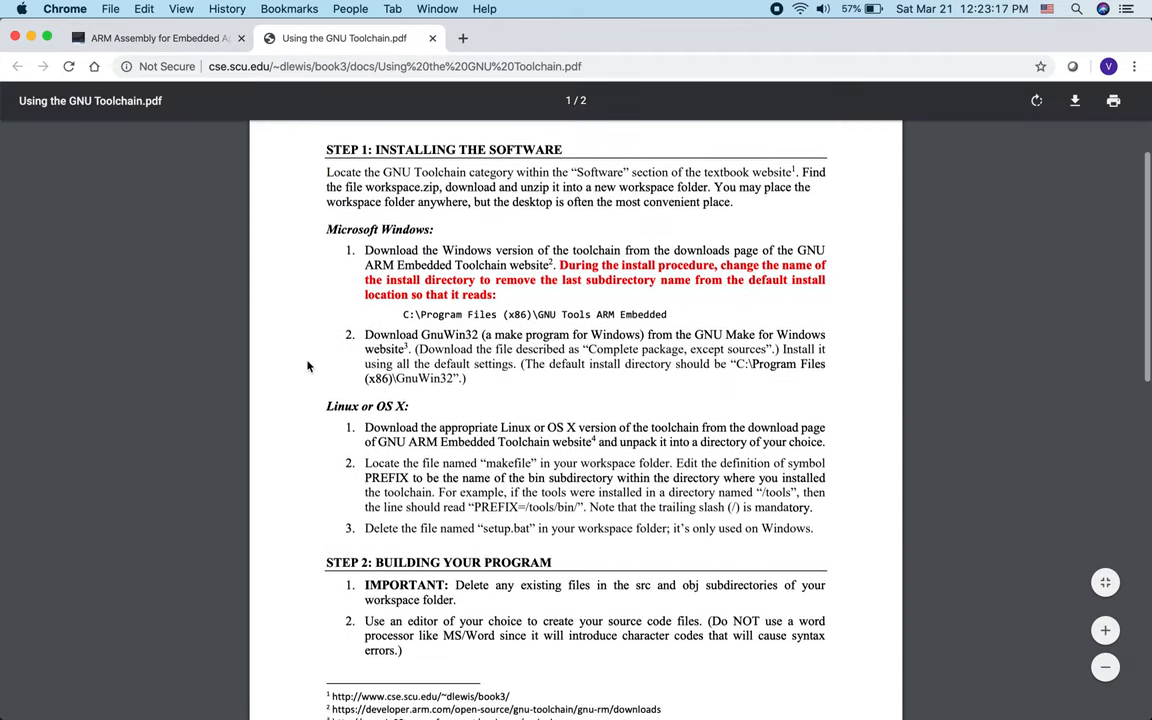
Step: Scroll the Using the GNU Toolchain PDF down to its download footnotes
scroll("down", 3)
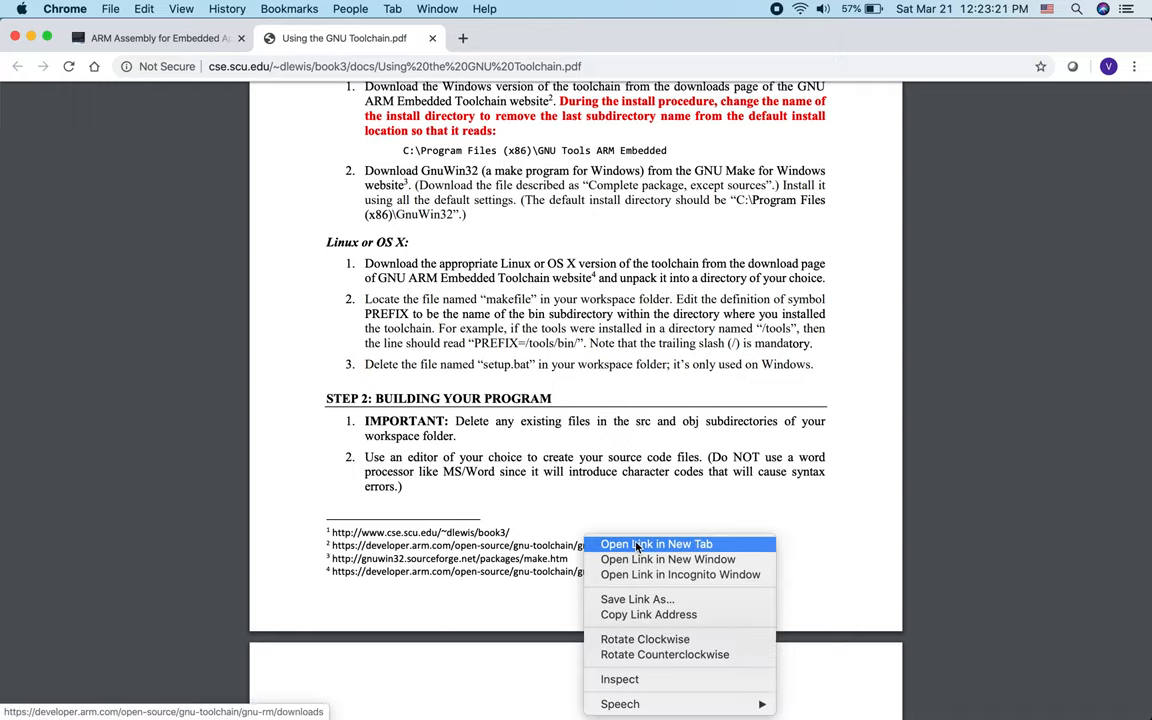
Step: Open the ARM developer downloads link in a new tab and scroll to the mac.tar.bz2 package
left_click(656, 544)
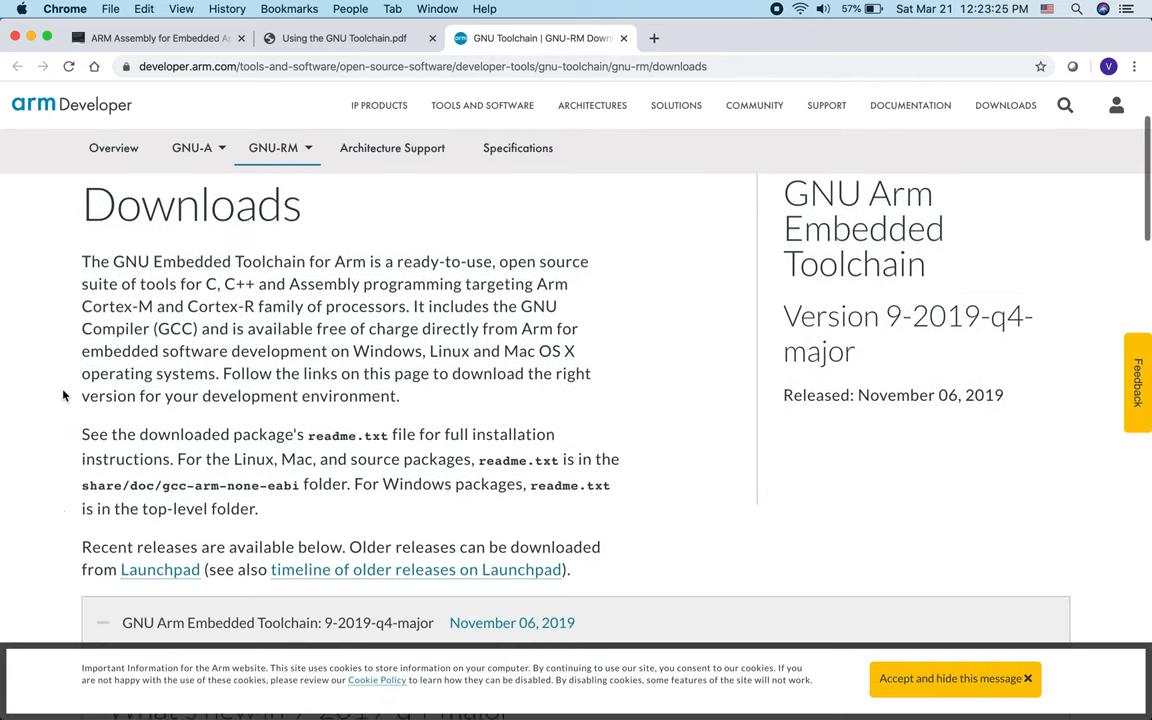
scroll("down", 3)
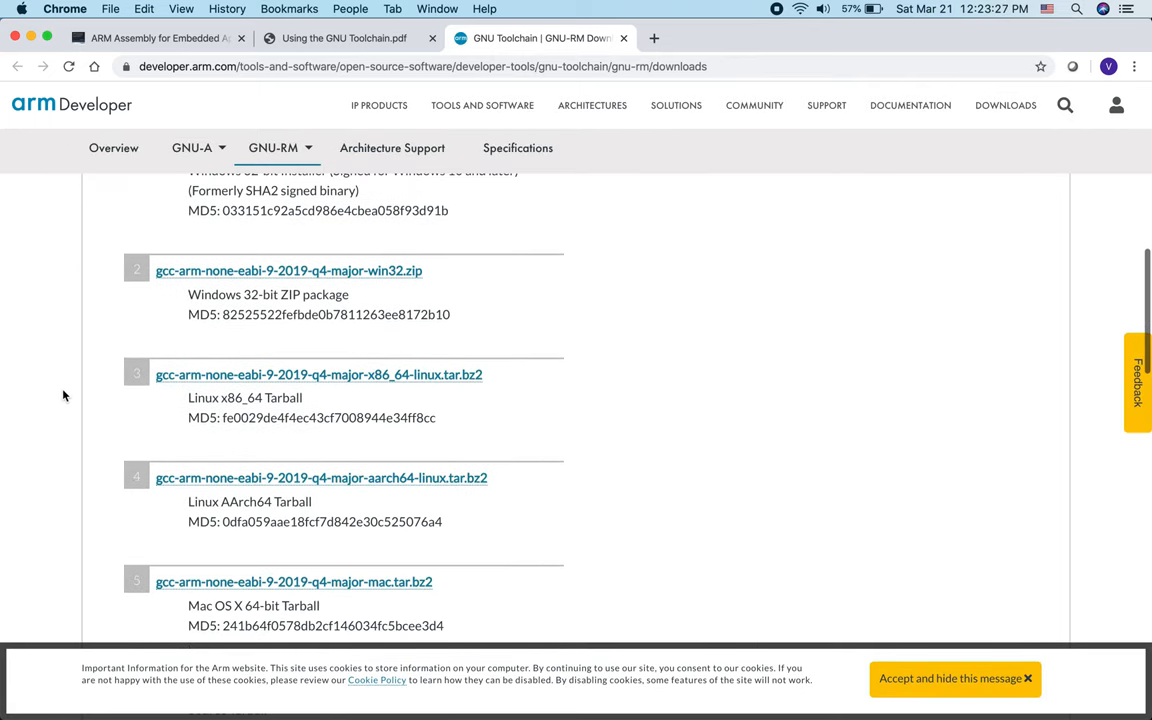
scroll("down", 3)
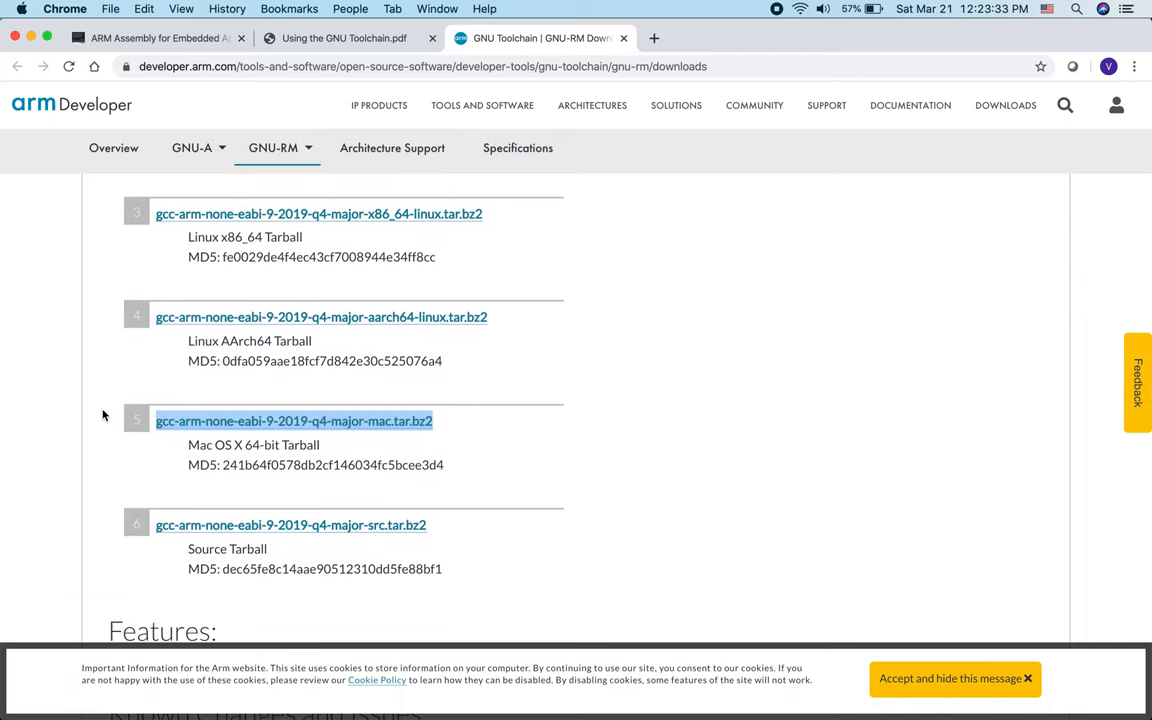
scroll("up", 3)
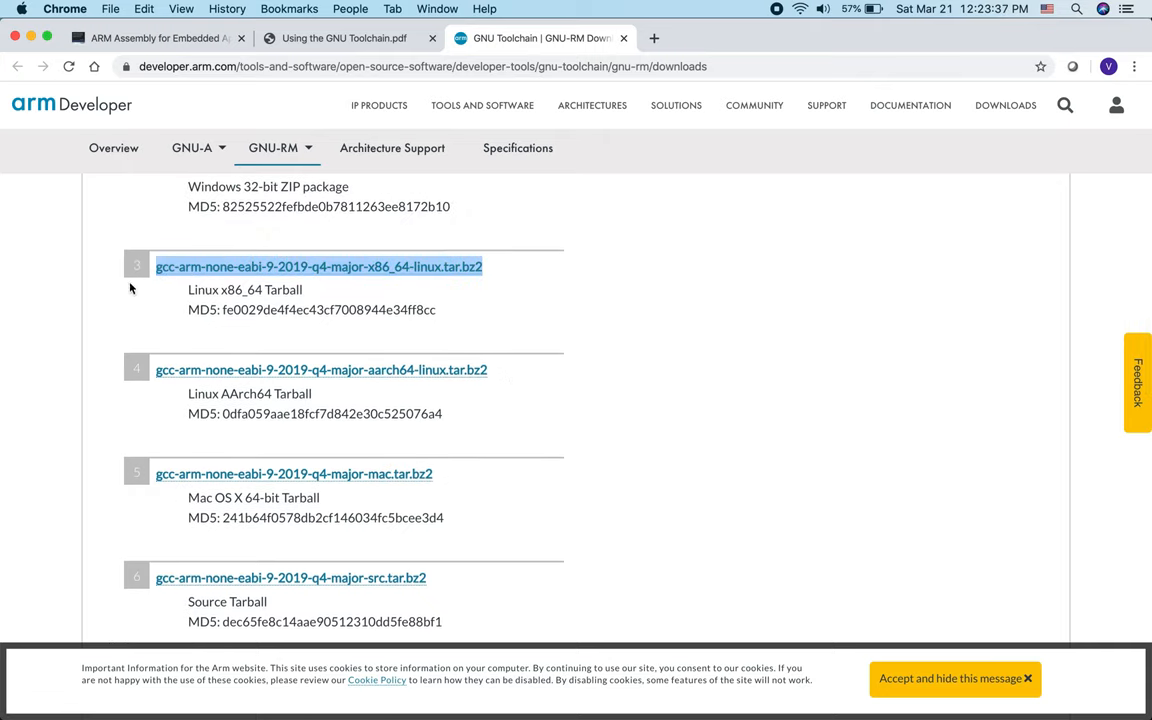
scroll("down", 3)
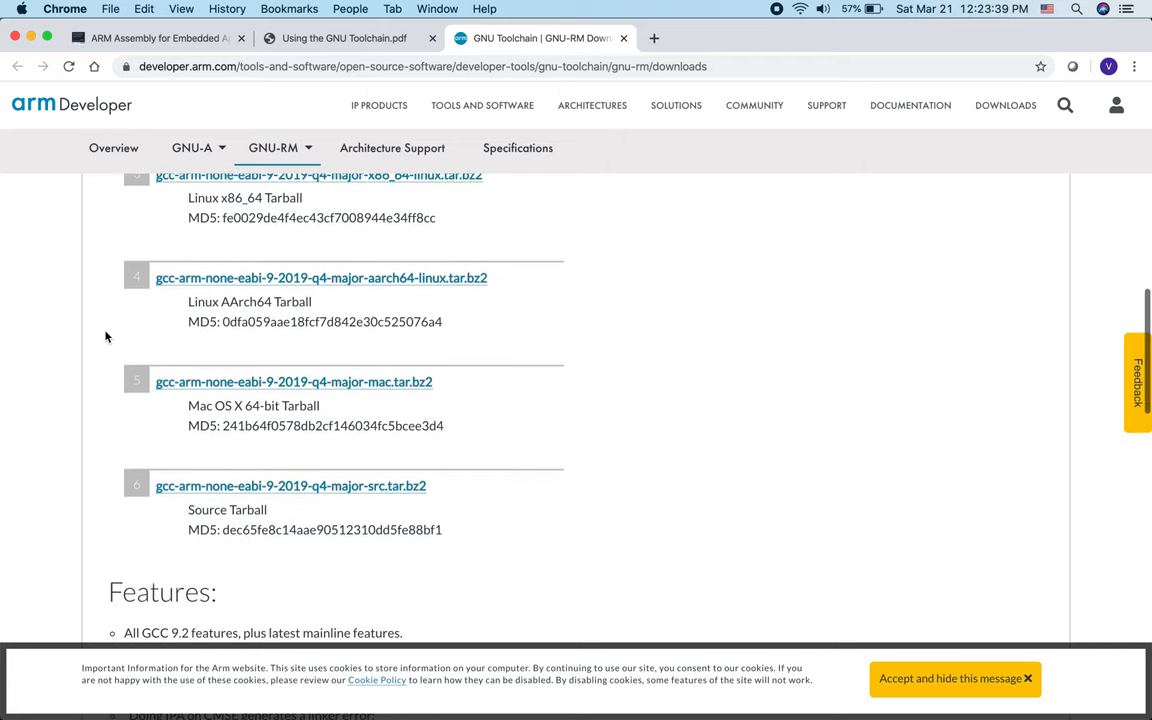
mouse_move(481, 398)
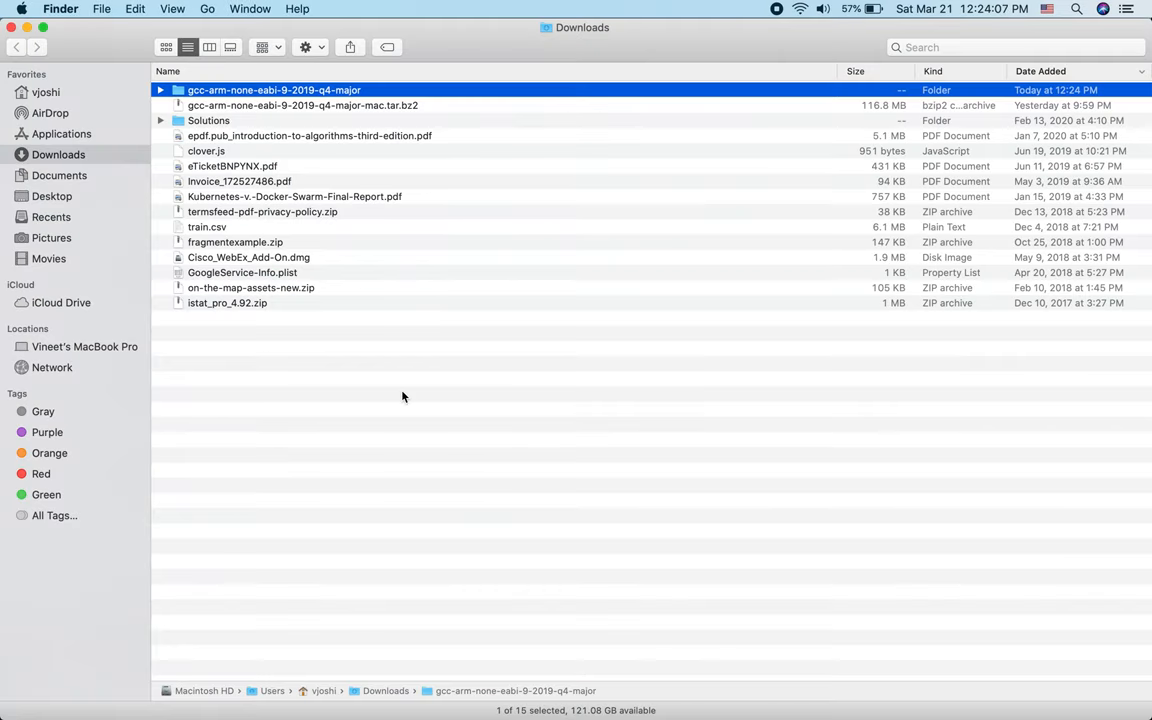
mouse_move(307, 300)
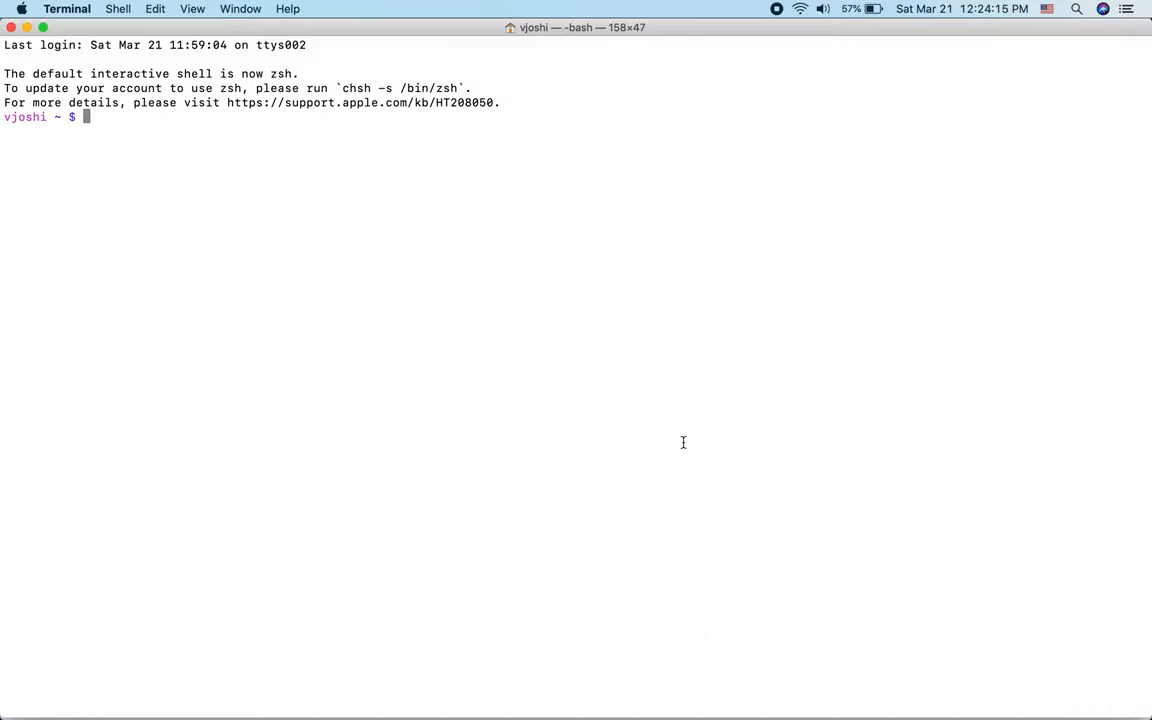
Step: Create a COEN20 folder on the Desktop from the shell
type("cd Desktop/")
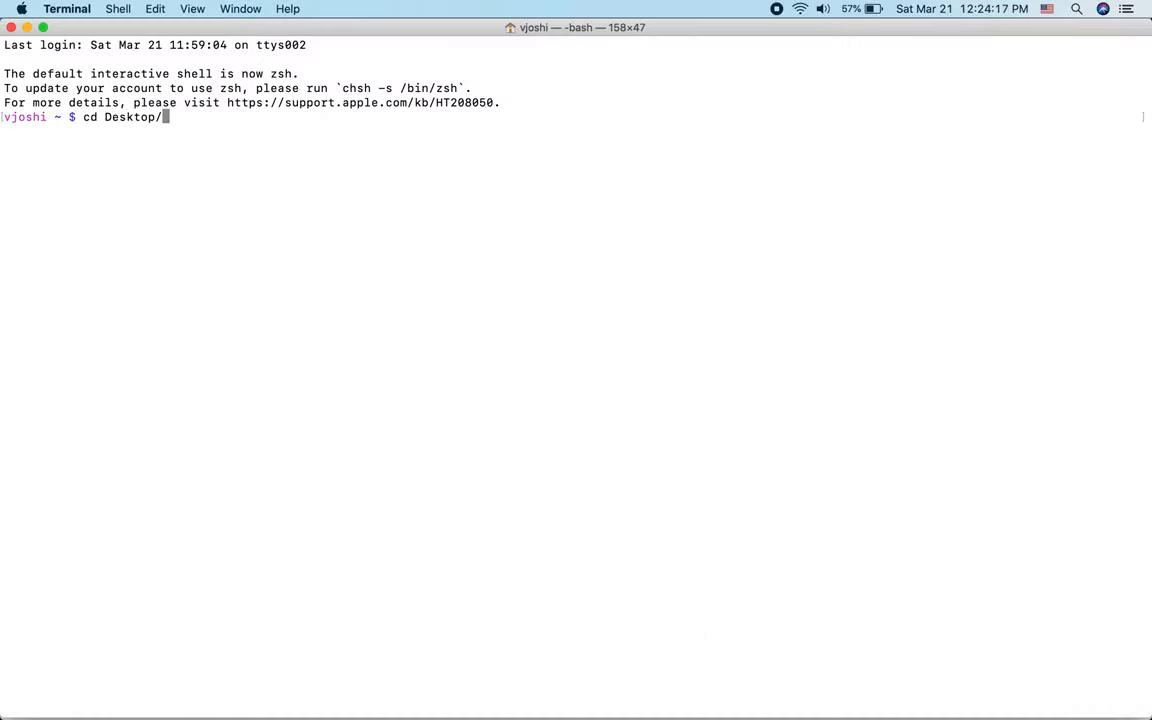
key("Return")
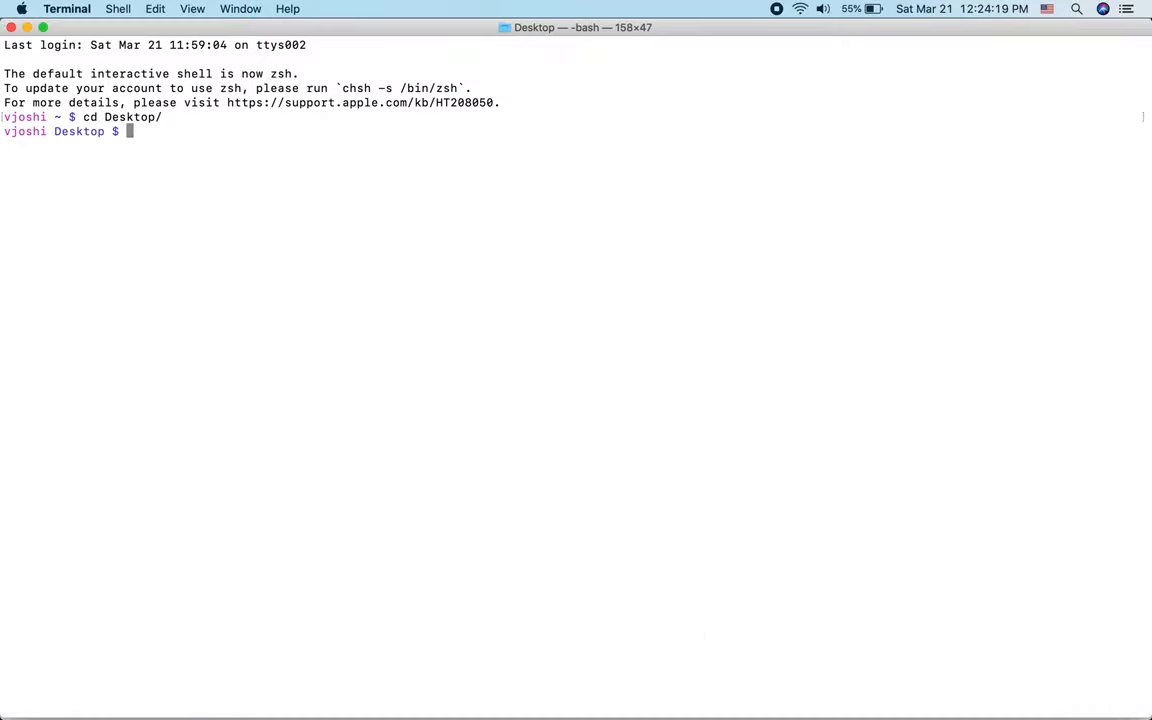
type("mkdir")
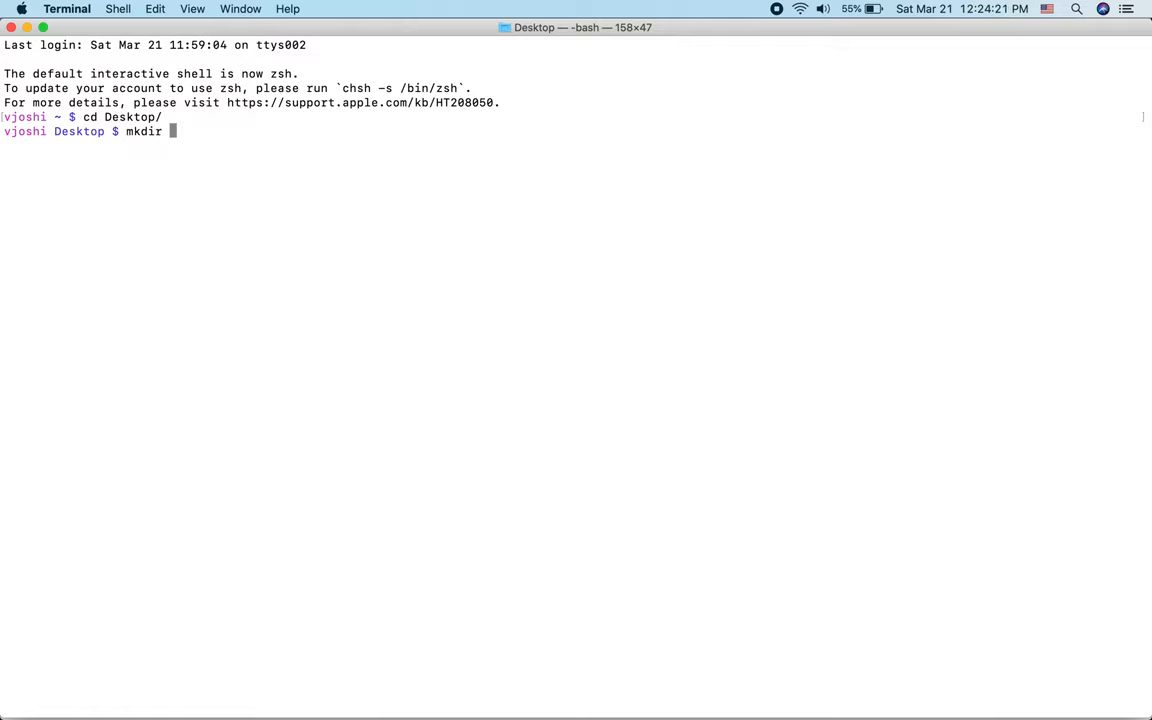
type("COEN")
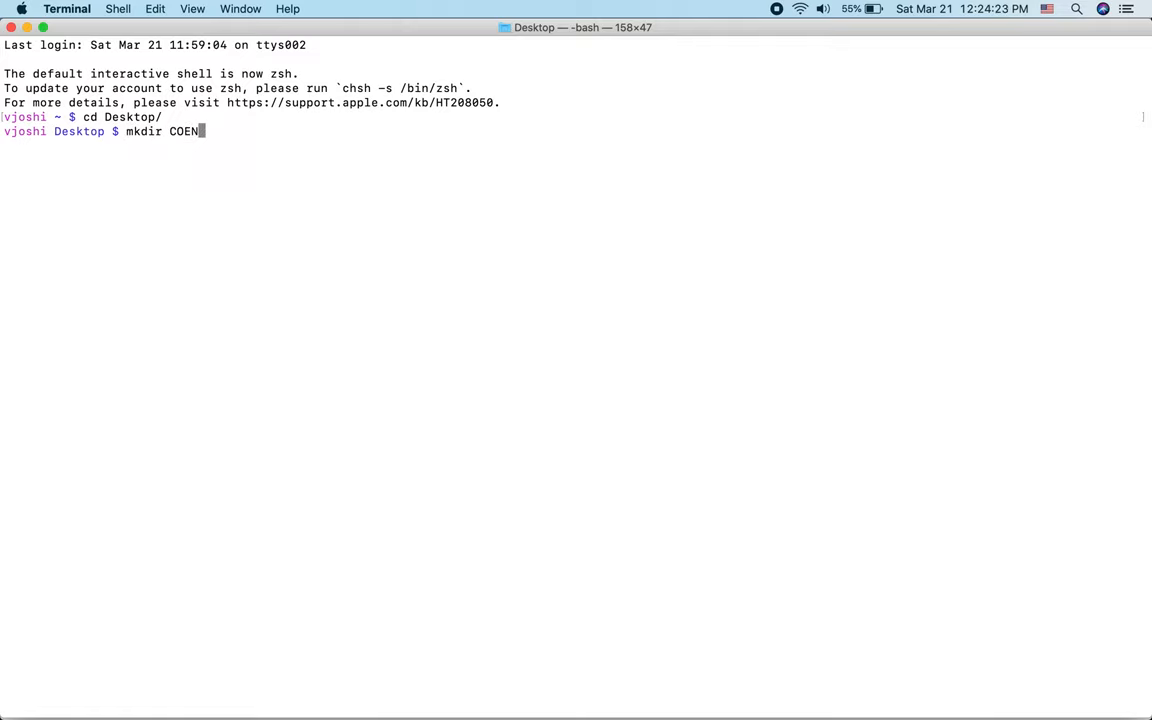
type("20")
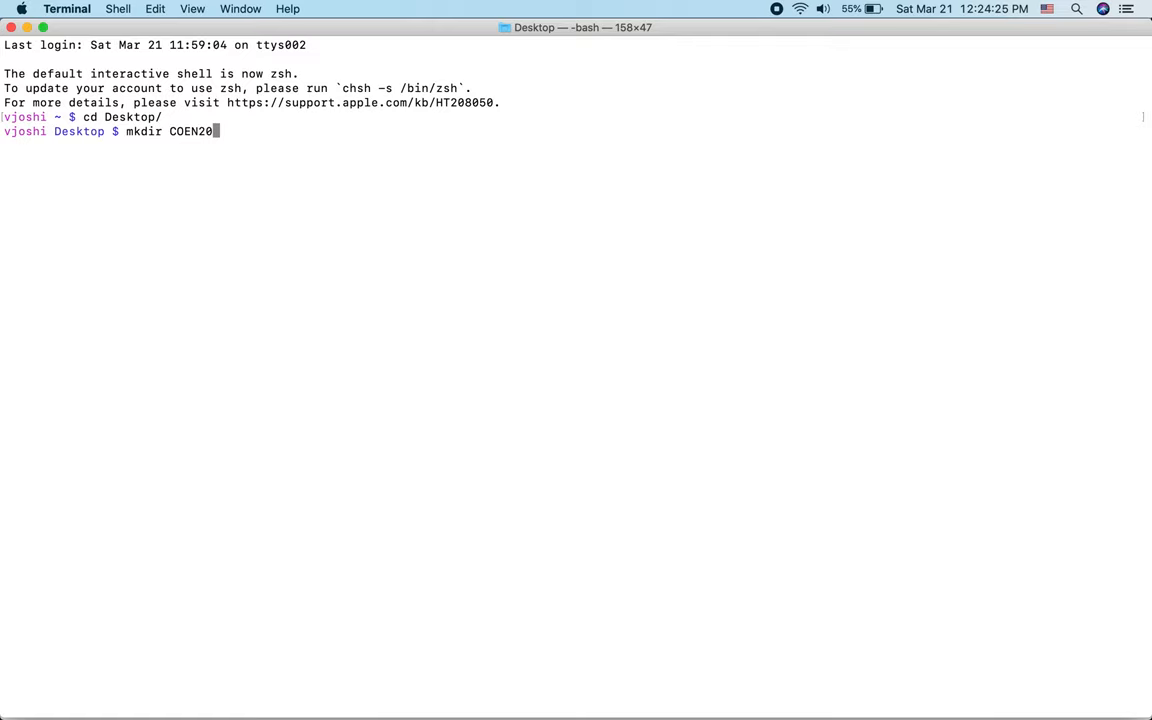
key("Return")
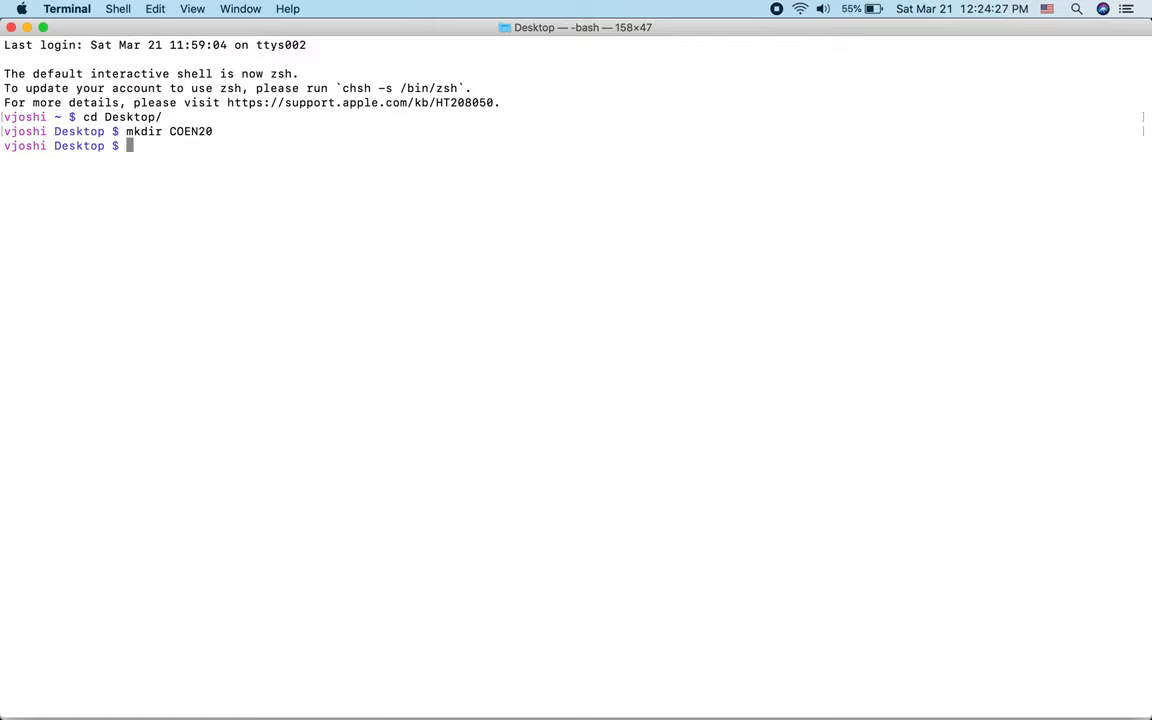
Step: Move gcc-arm-none-eabi-9-2019-q4-major into COEN20, enter it and list its contents
type("mv")
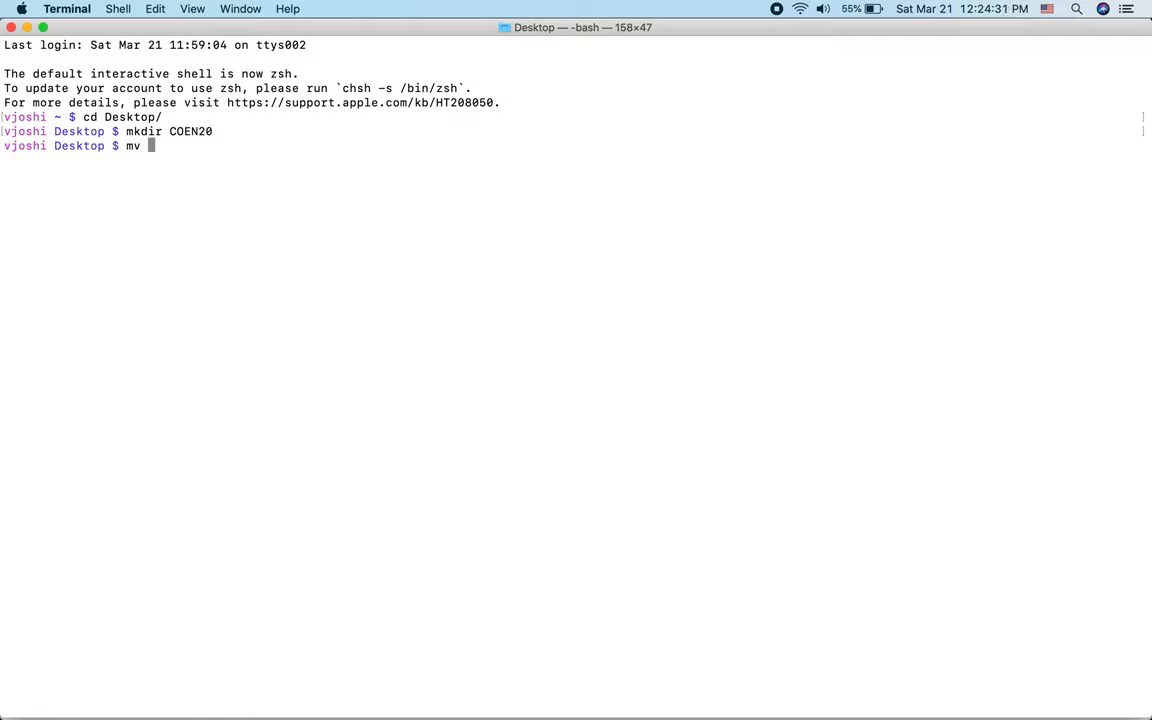
type("gcc-arm-none-eabi-9-2019-q4-major/")
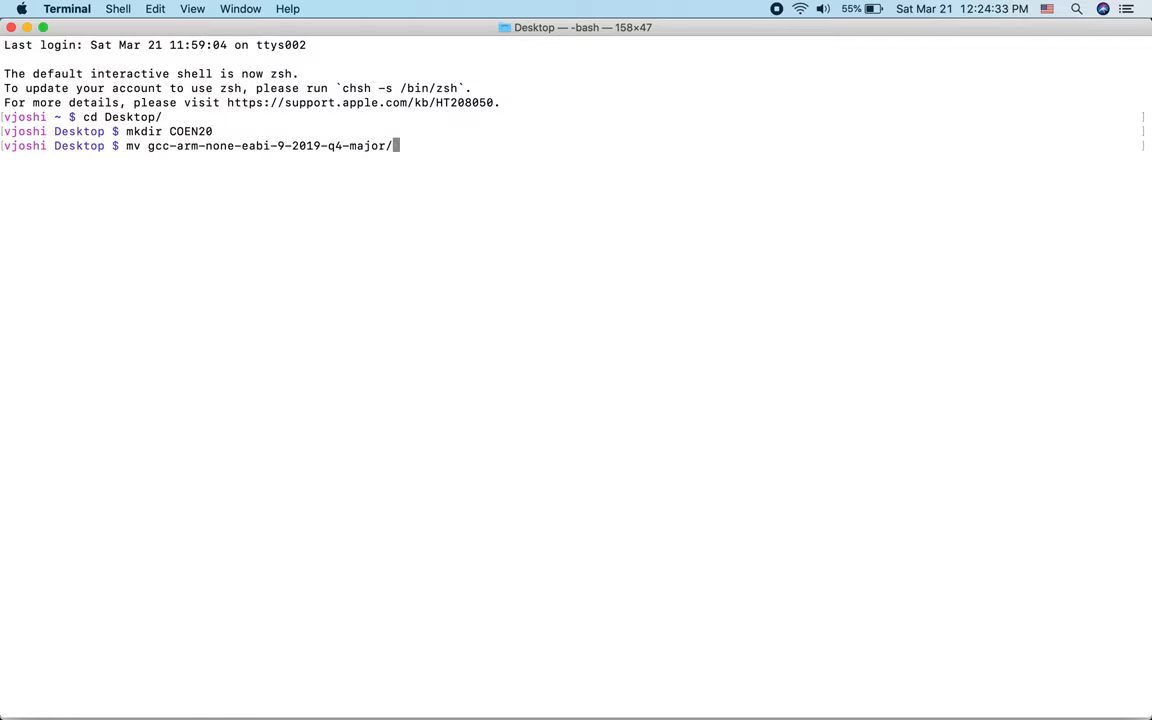
type("CO")
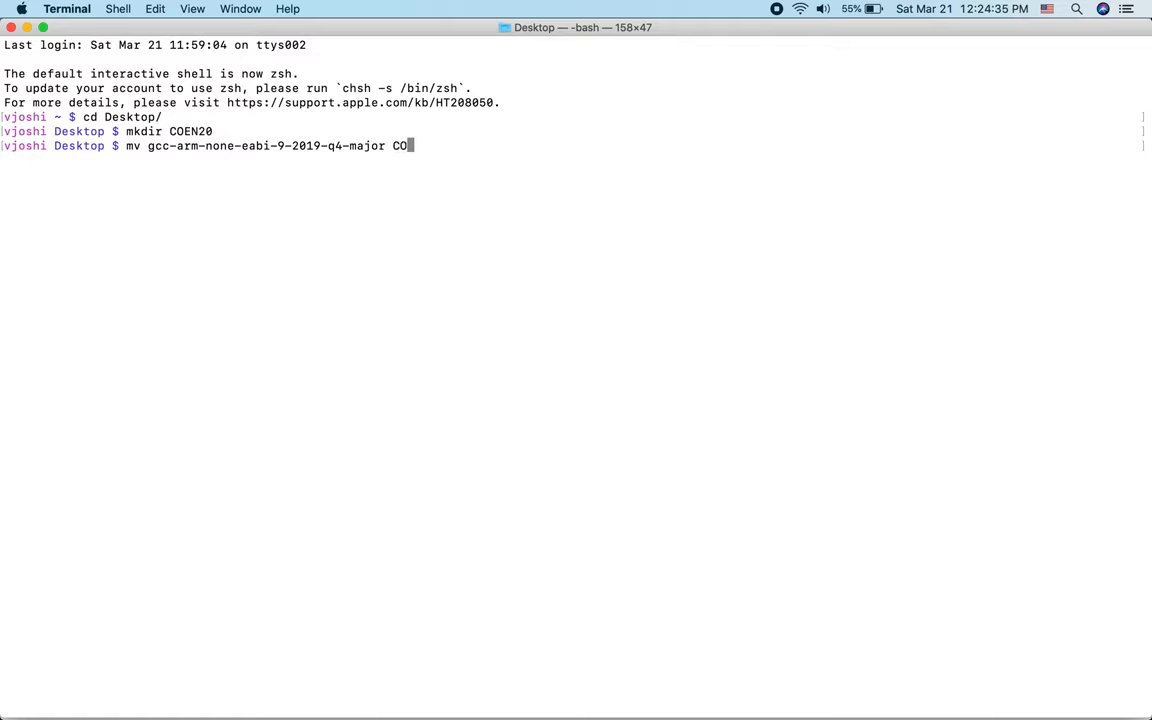
key("Return")
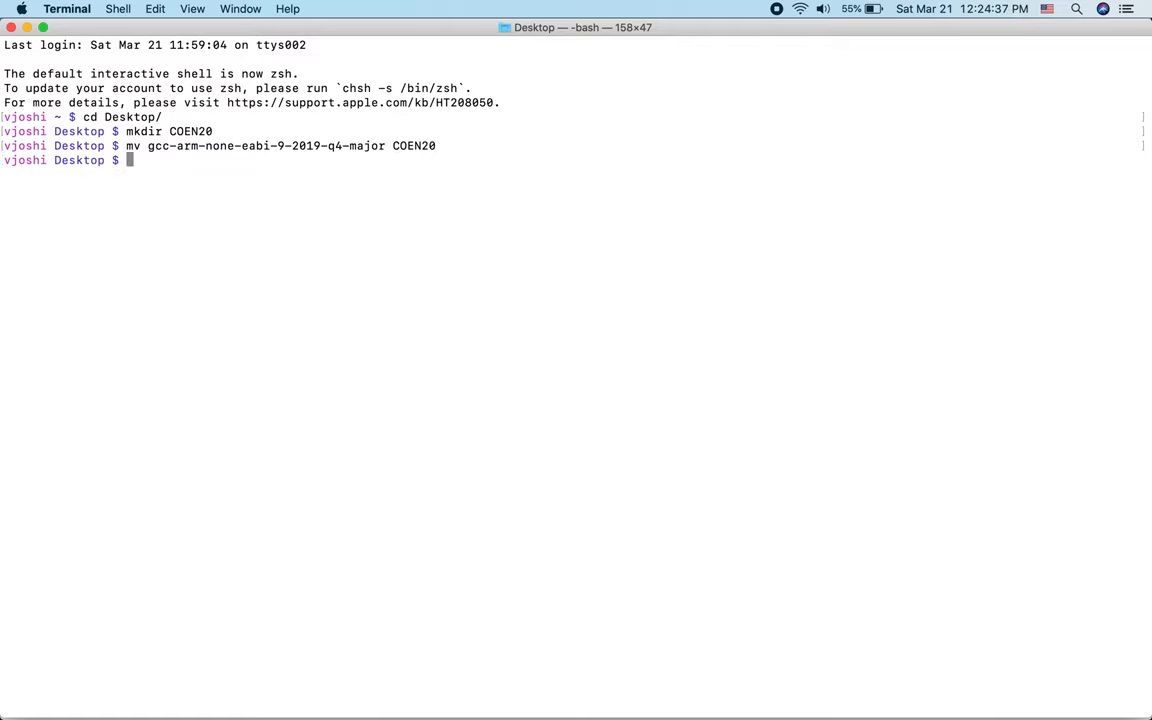
type("cd D")
type("ls")
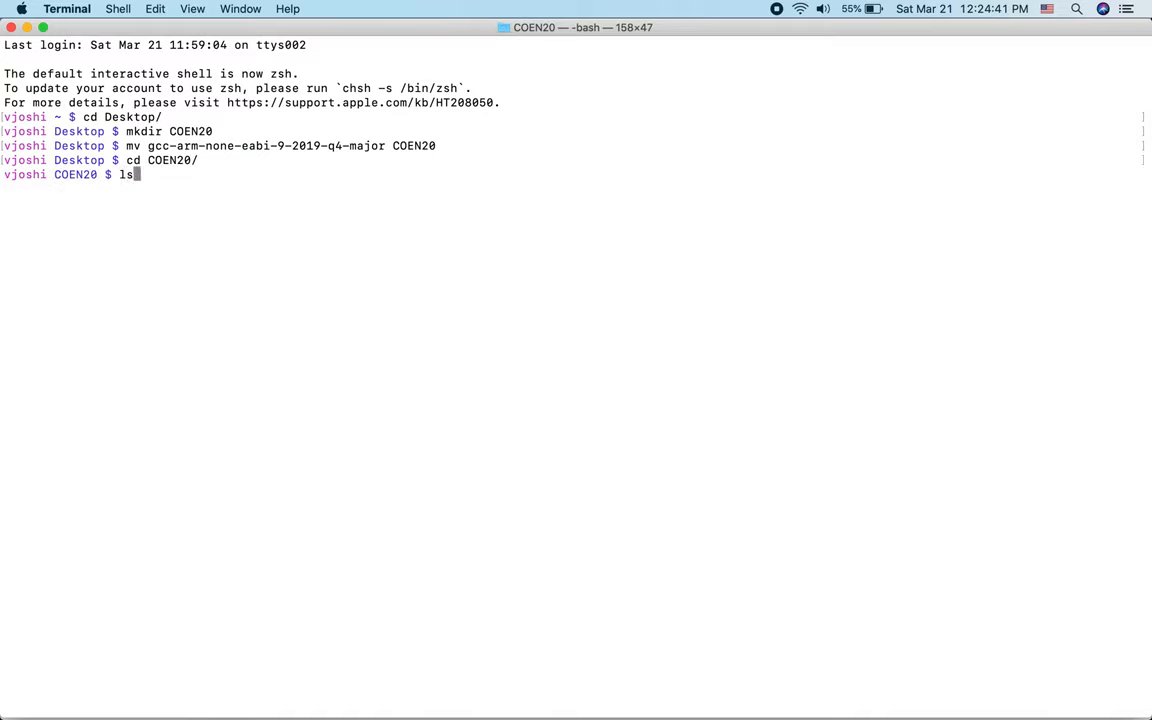
key("Return")
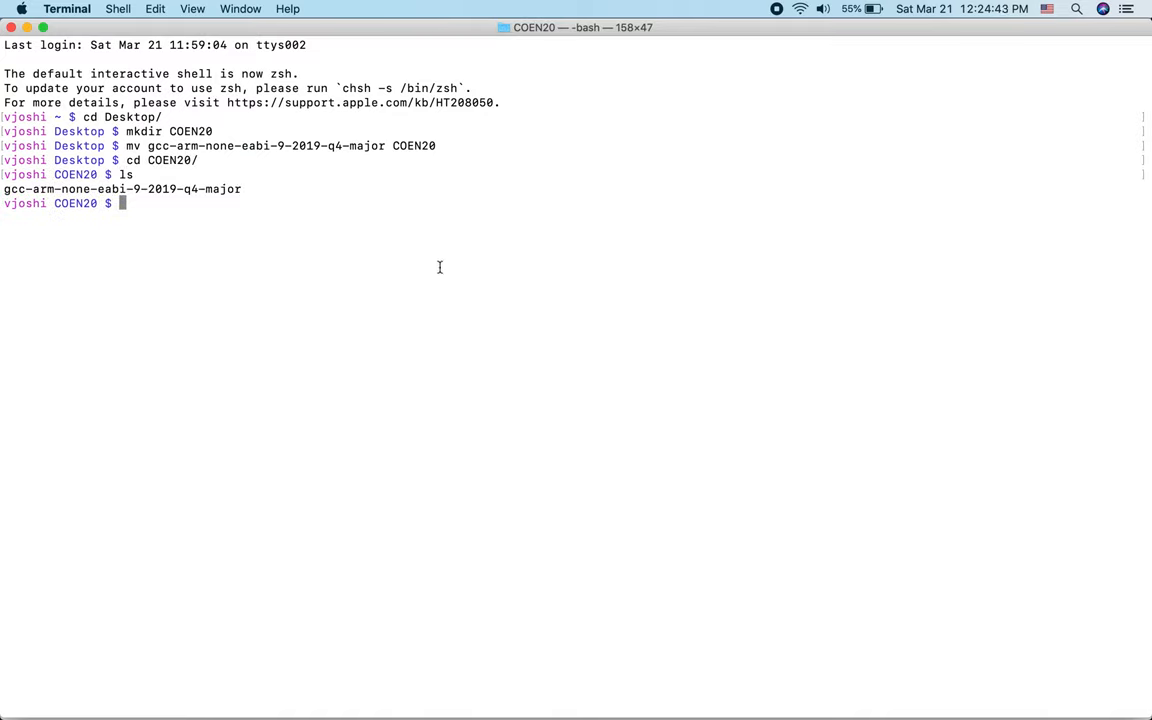
double_click(216, 189)
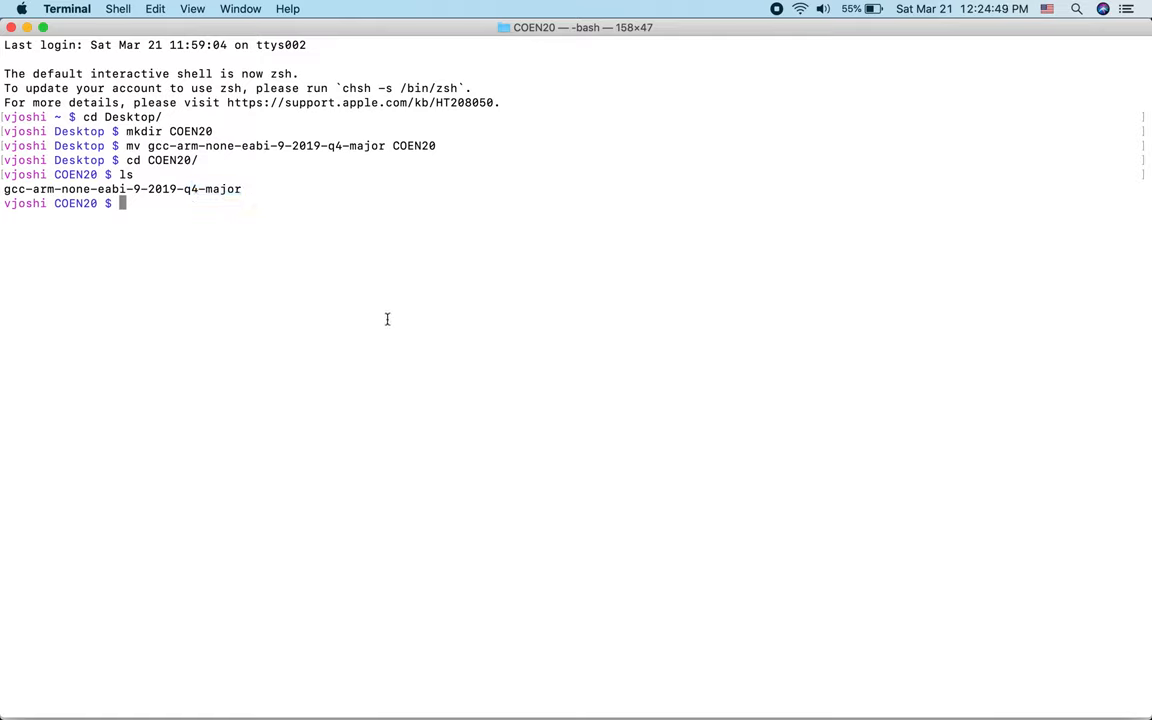
Step: Download workspace.zip from the ARM Assembly course page in Chrome
left_click(575, 360)
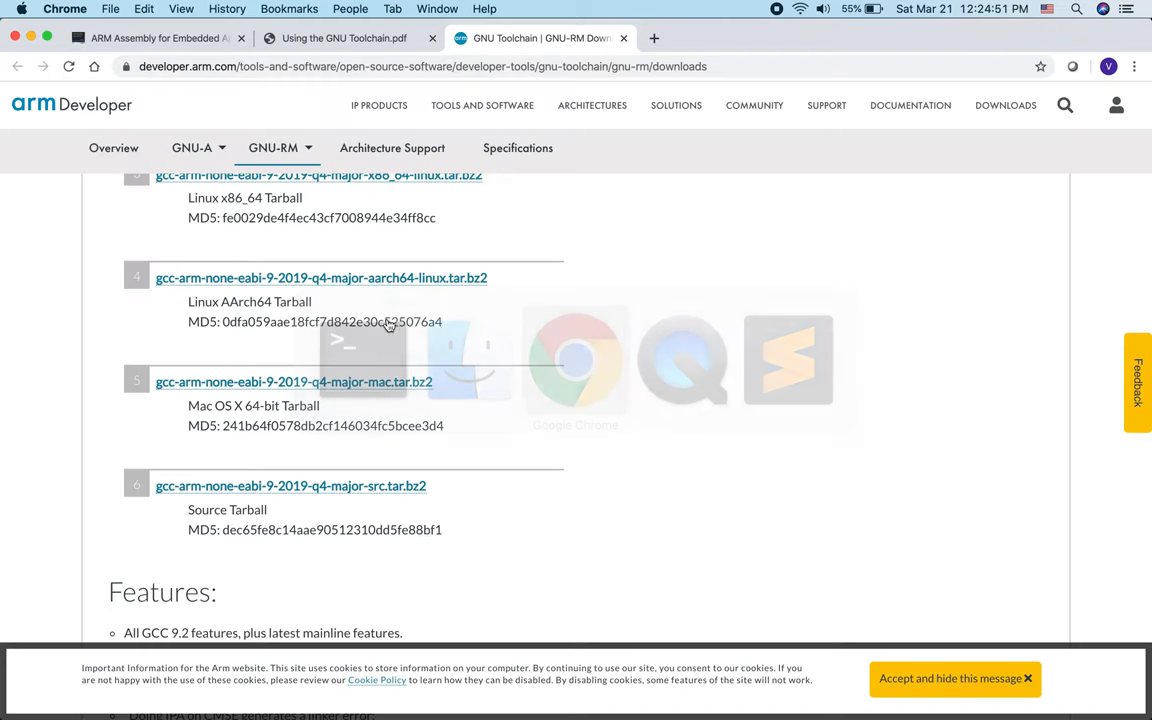
left_click(155, 38)
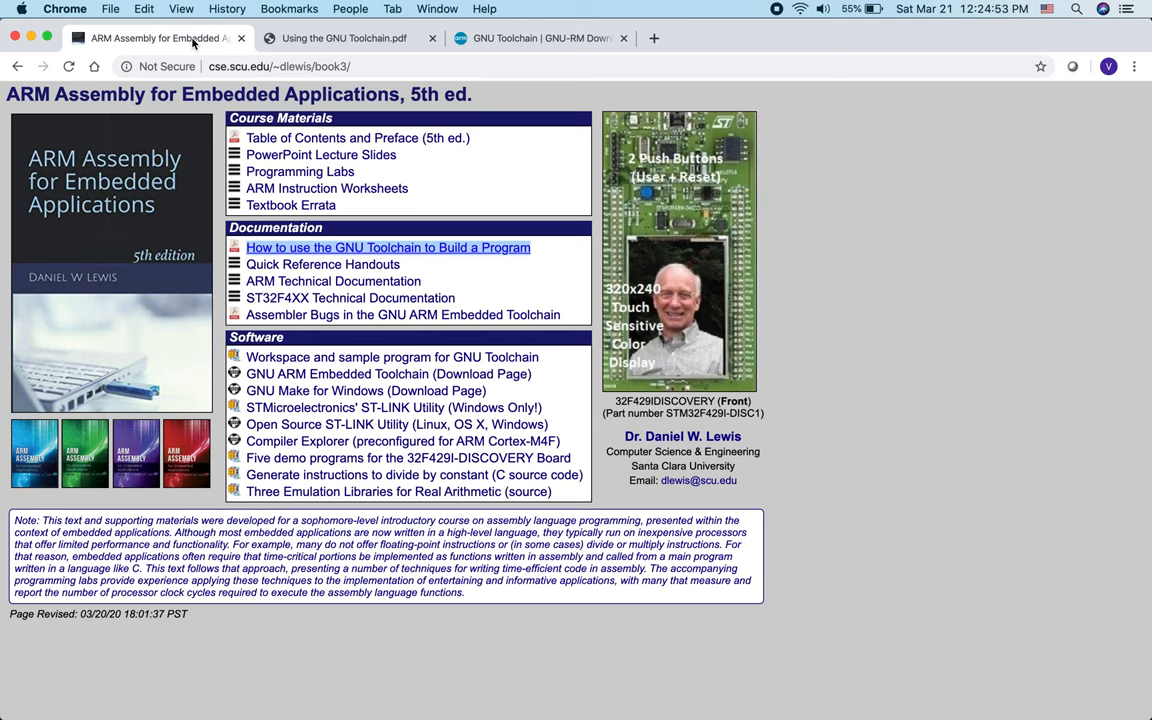
mouse_move(570, 256)
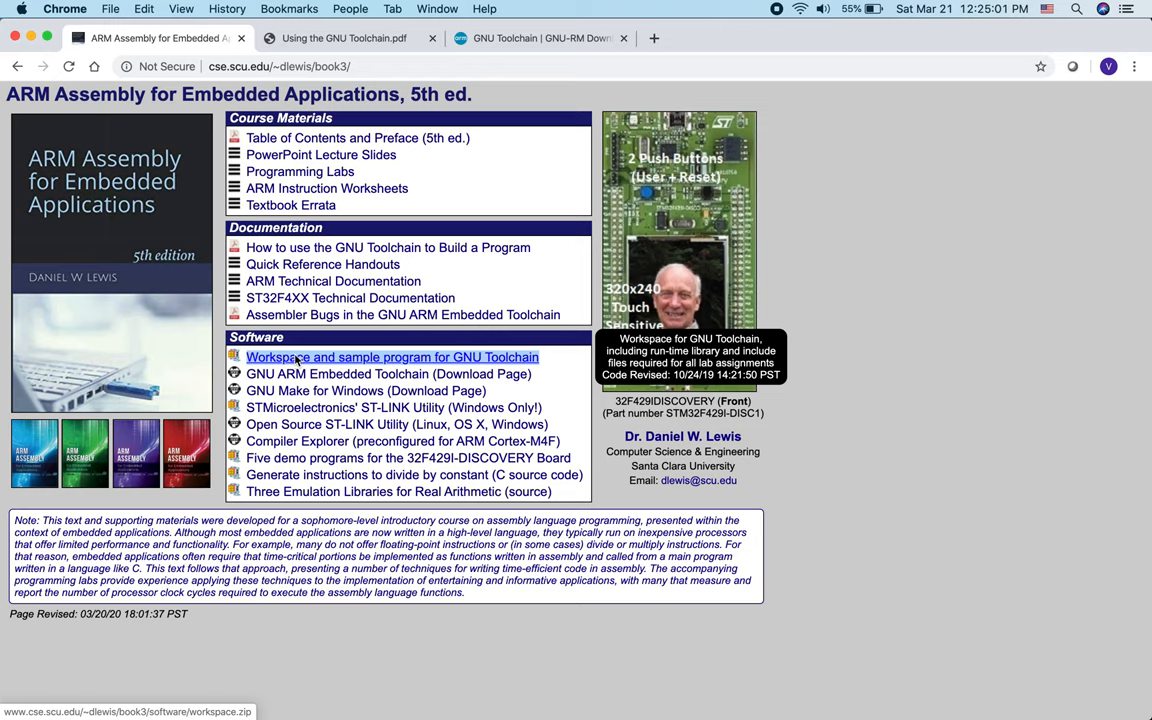
left_click(392, 357)
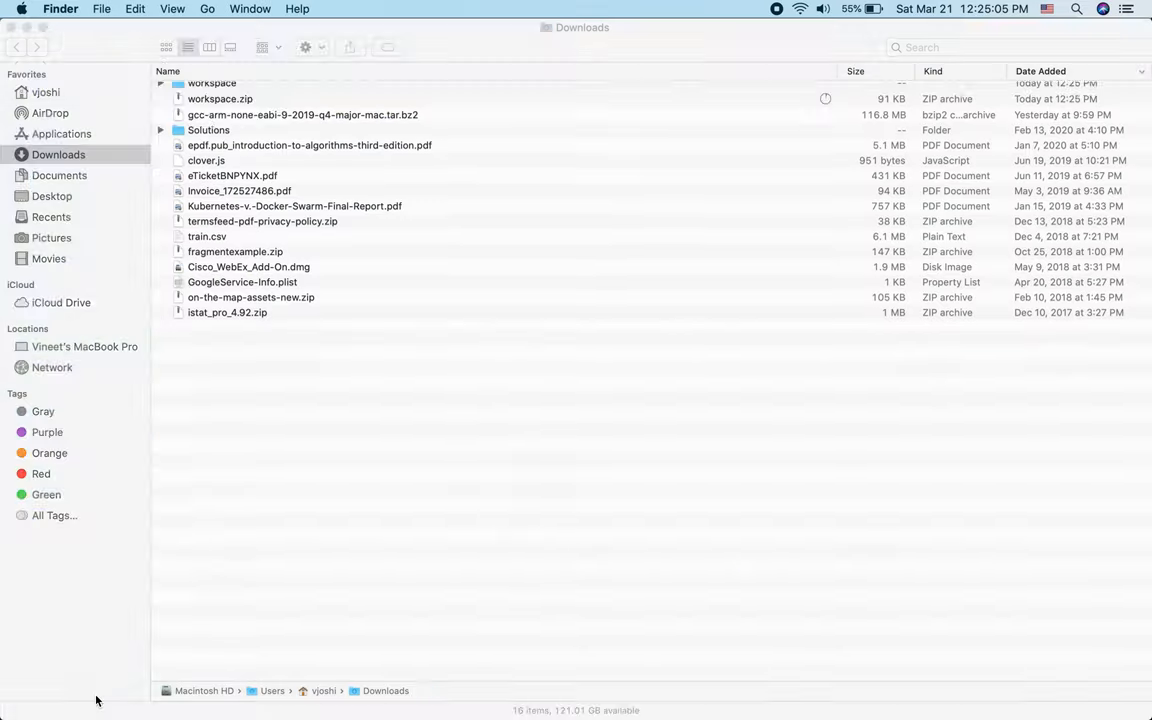
Step: Move the extracted workspace folder out of Downloads and return to Terminal
left_click(211, 90)
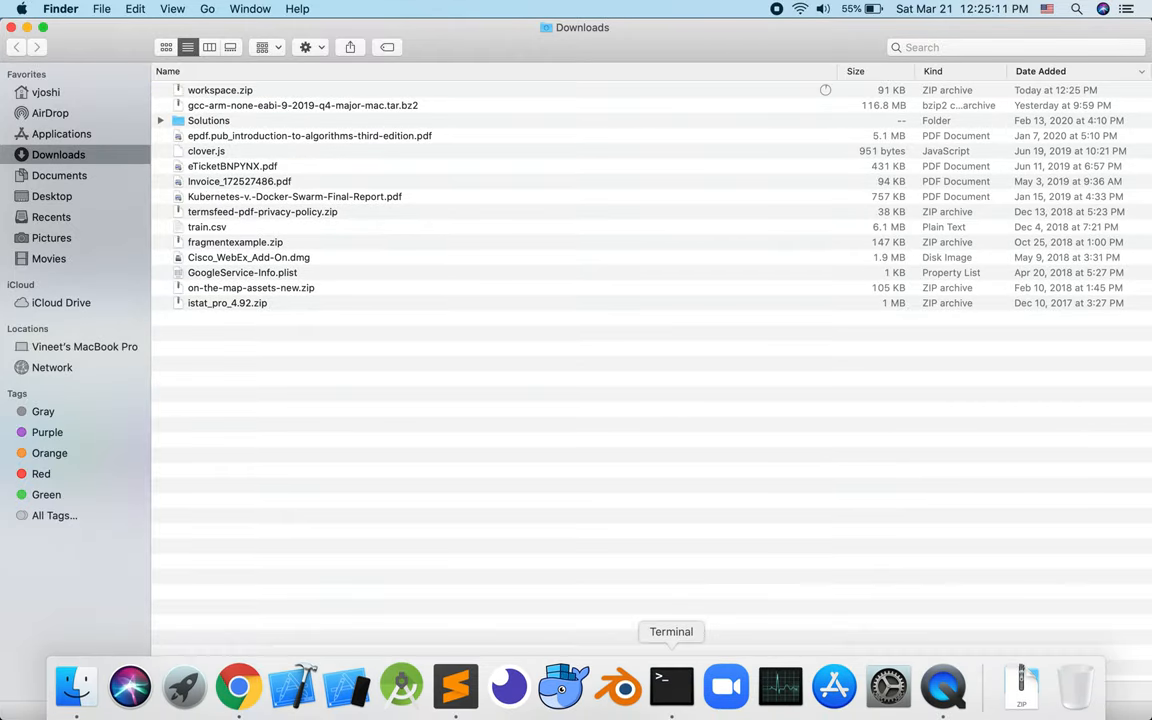
left_click(670, 686)
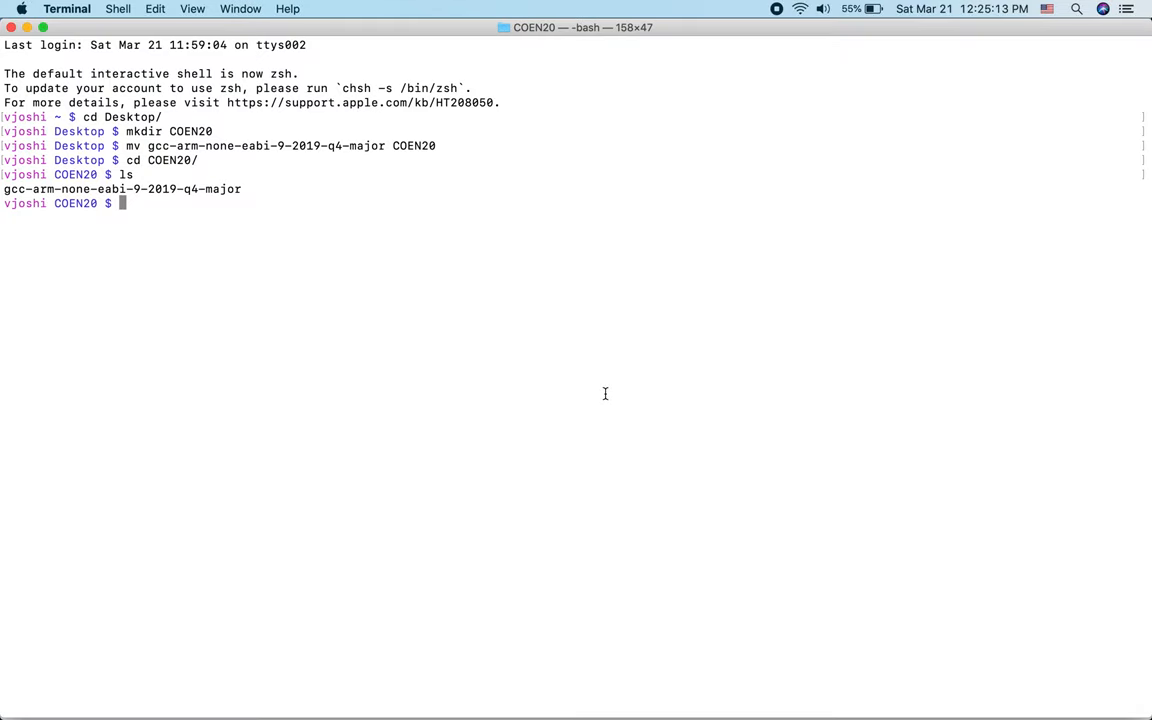
Step: Move ~/Desktop/workspace into COEN20, confirm with ls, and change into workspace
type("mv")
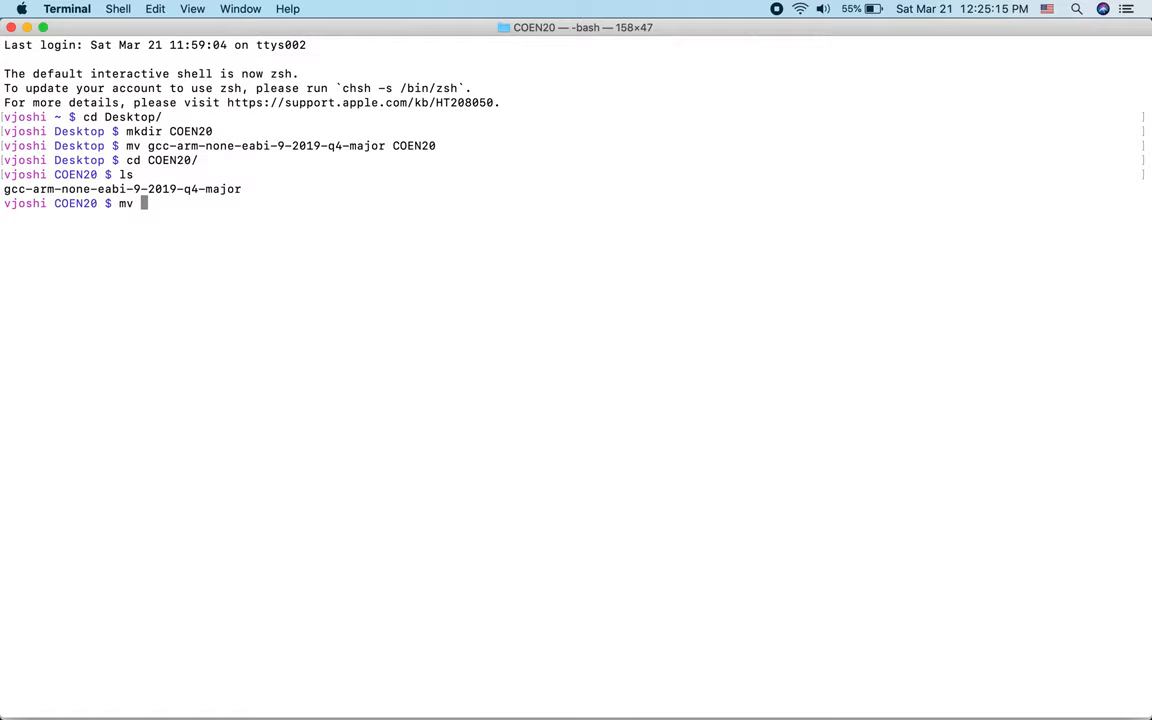
type("~/Des")
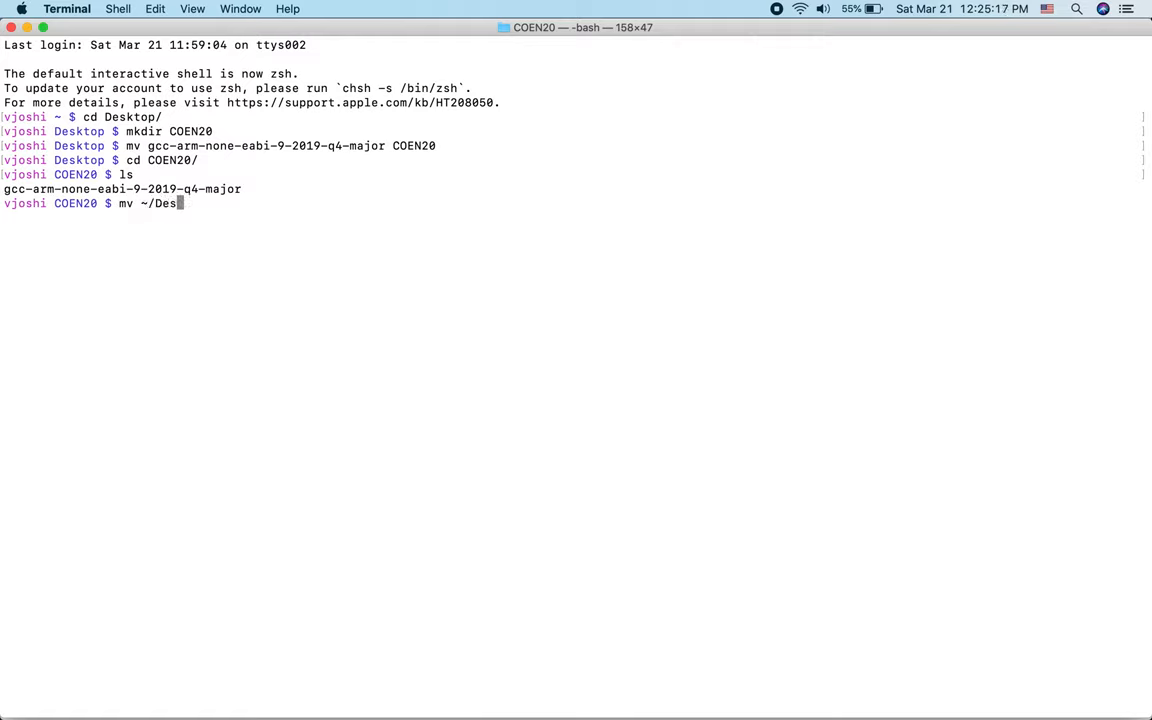
type("ktop/workspace/")
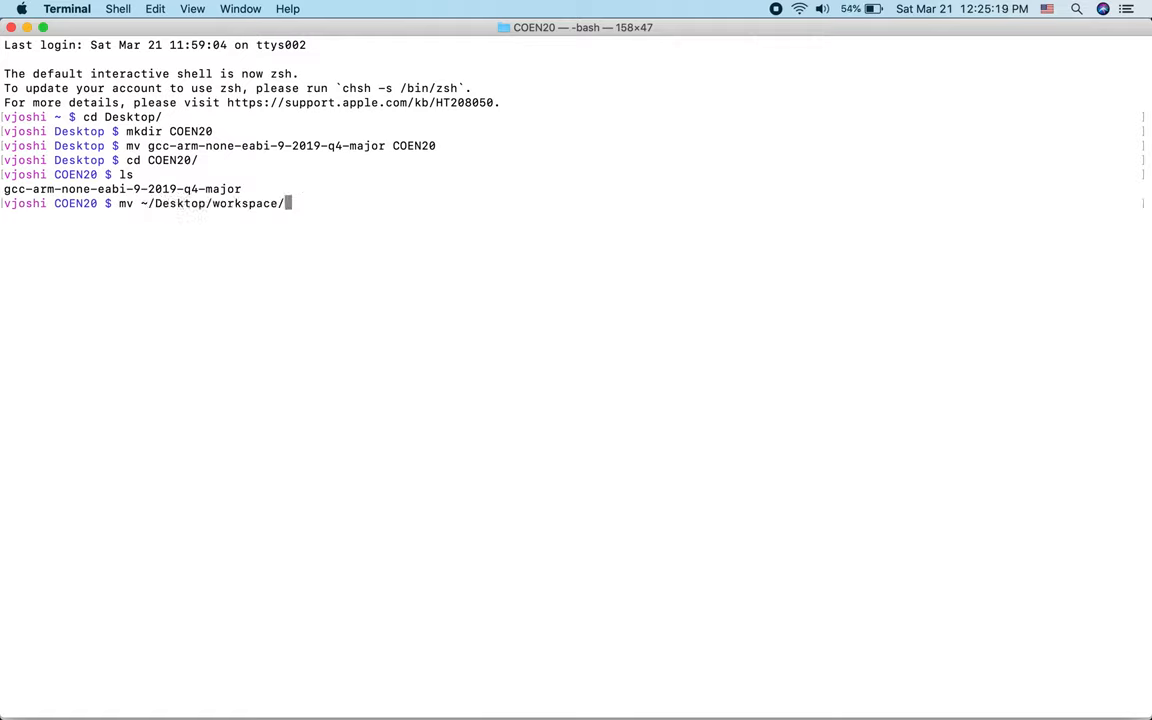
key("Backspace")
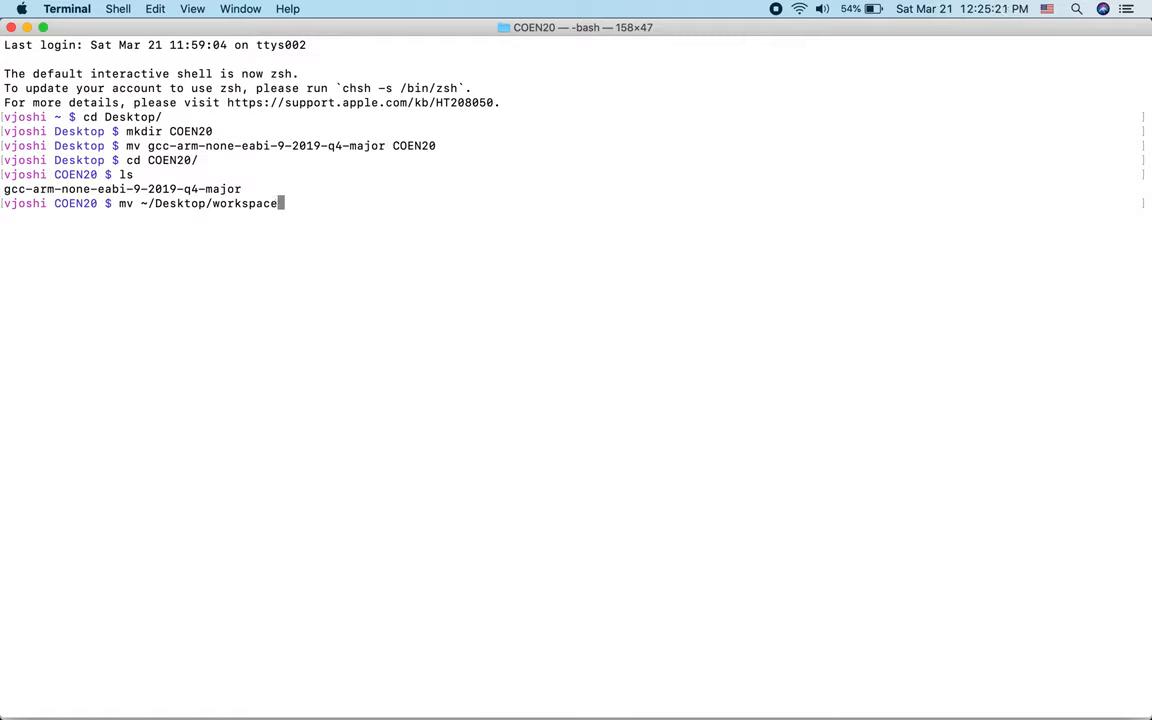
key("Return")
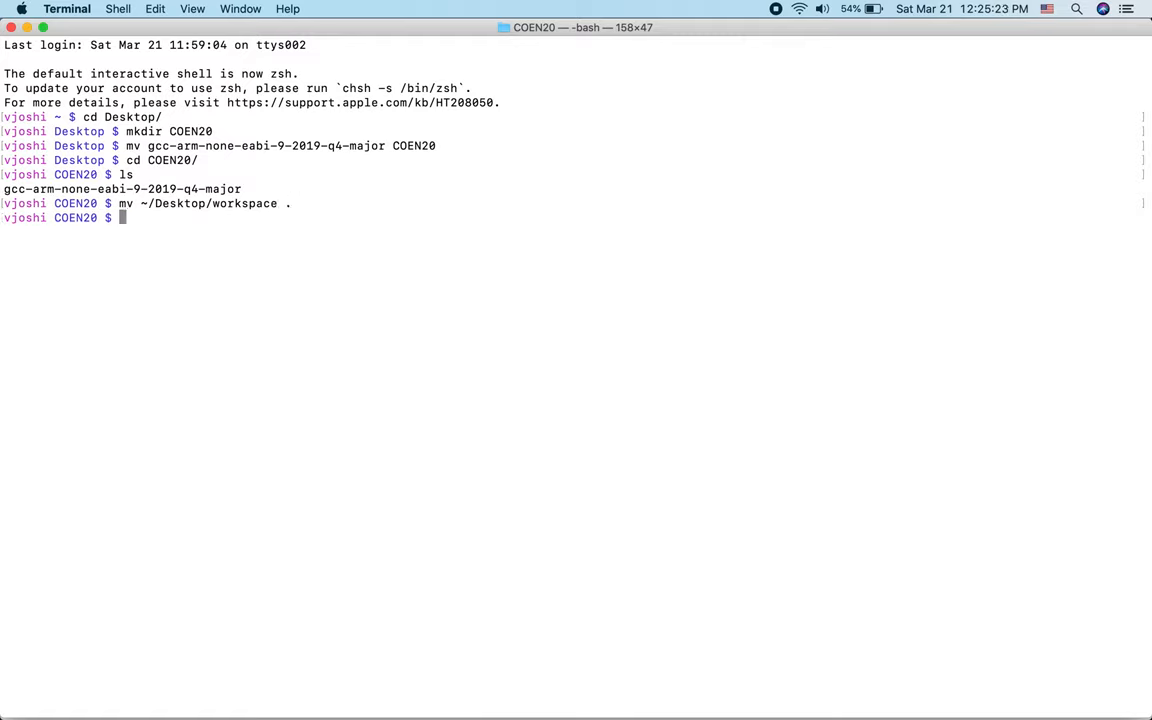
mouse_move(471, 378)
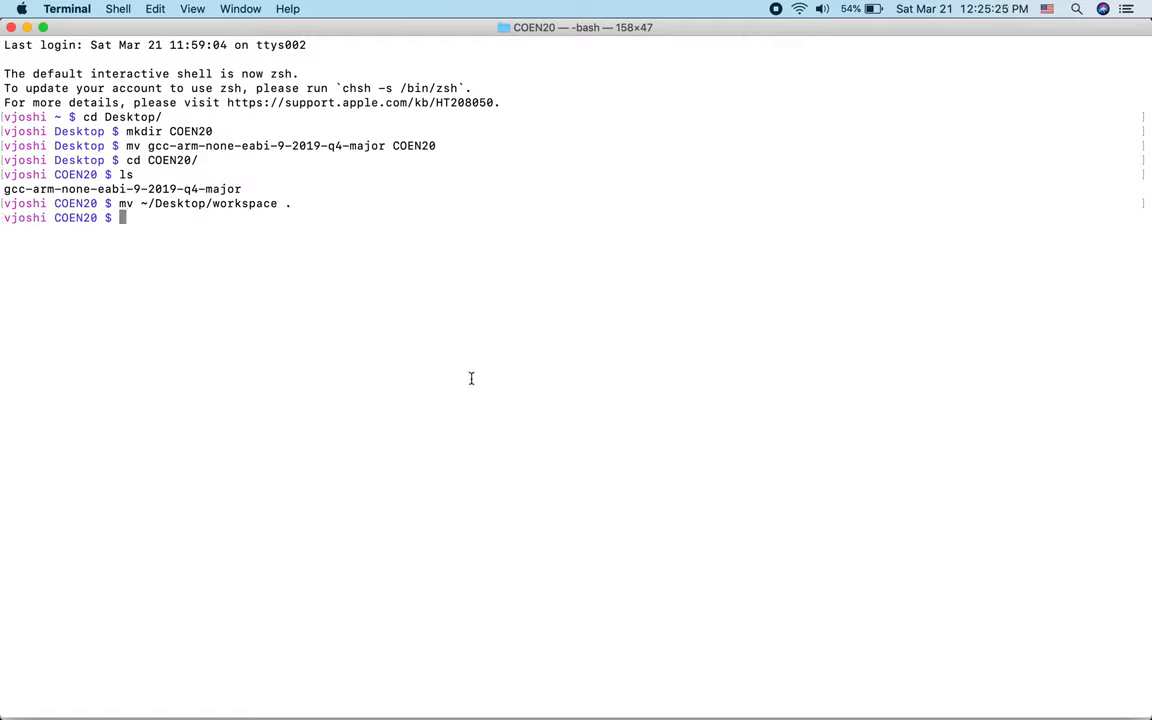
key("Return")
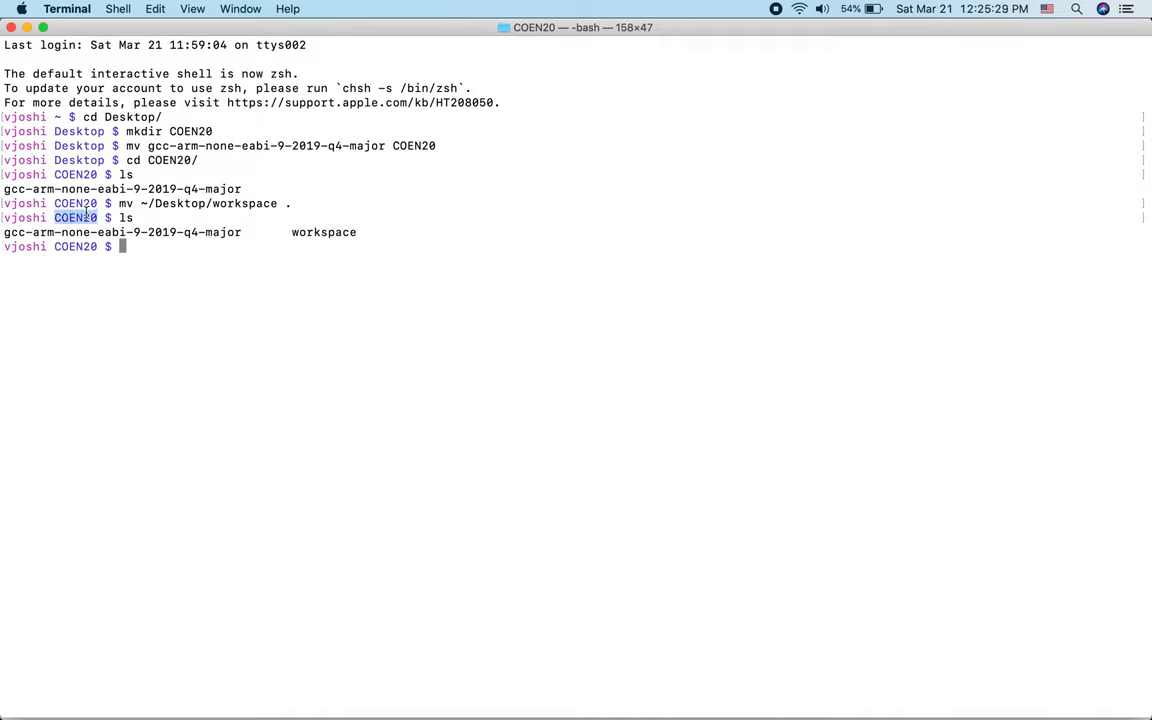
double_click(323, 232)
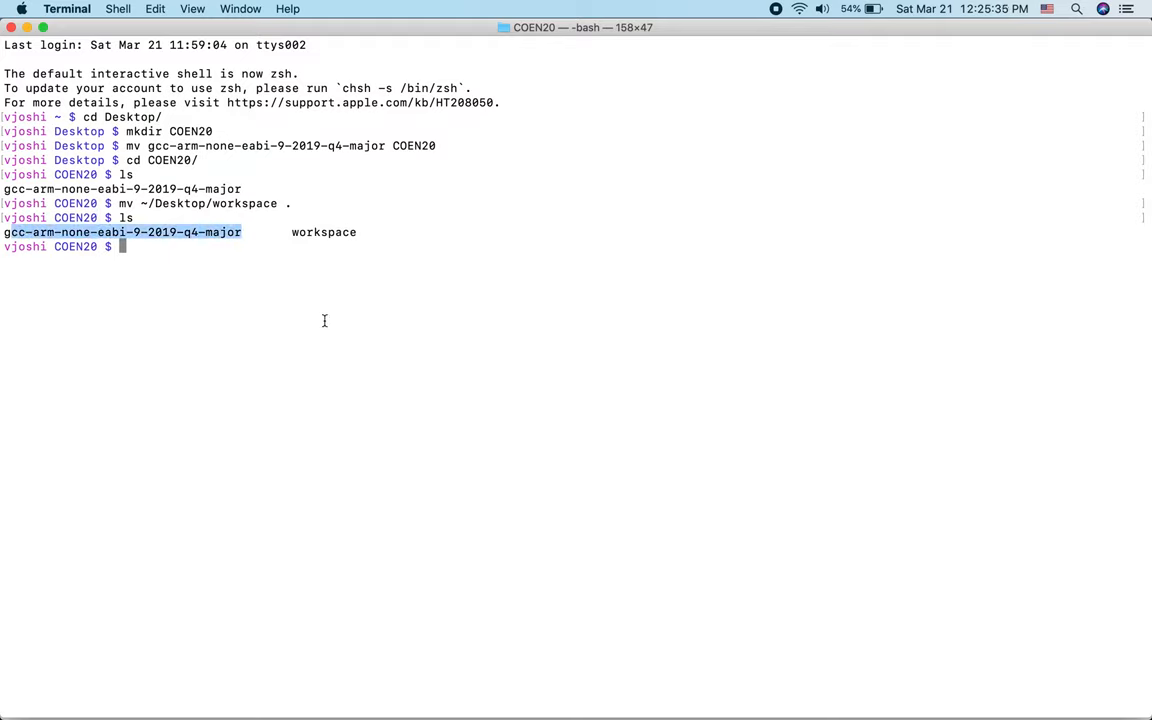
type("cd workspace/")
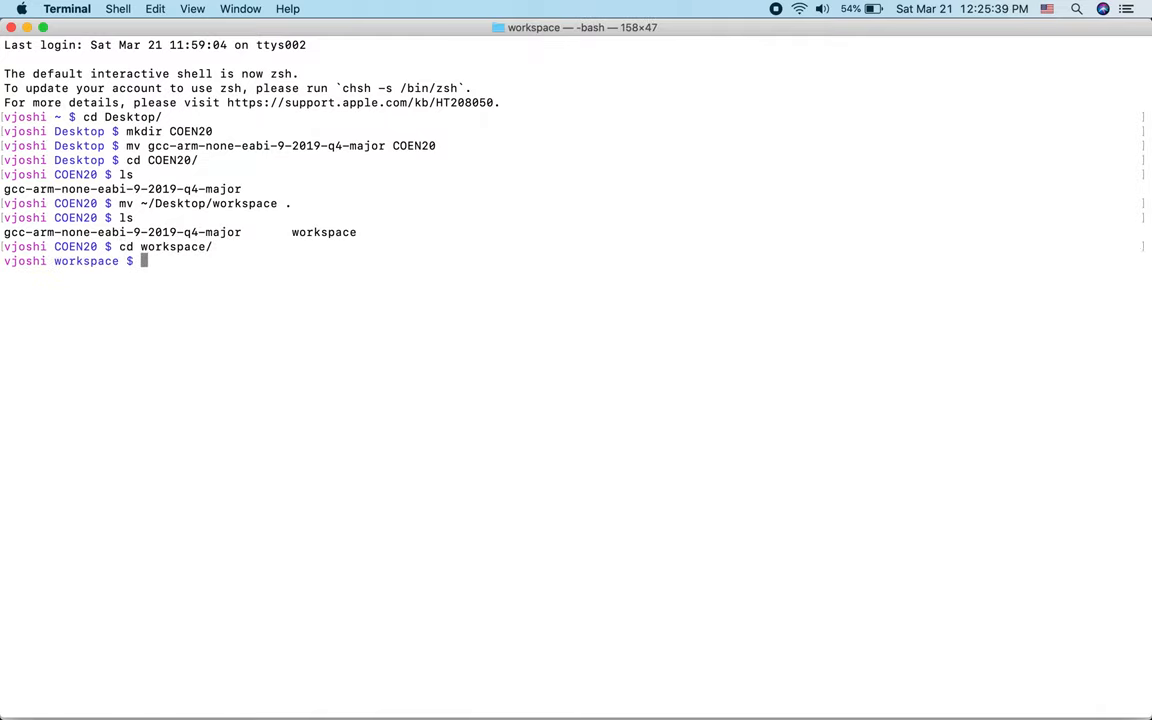
Step: Edit the makefile in vim so PREFIX is ./../gcc-arm-none-eabi-9-2019-q4-major/bin/
type("vim makefile")
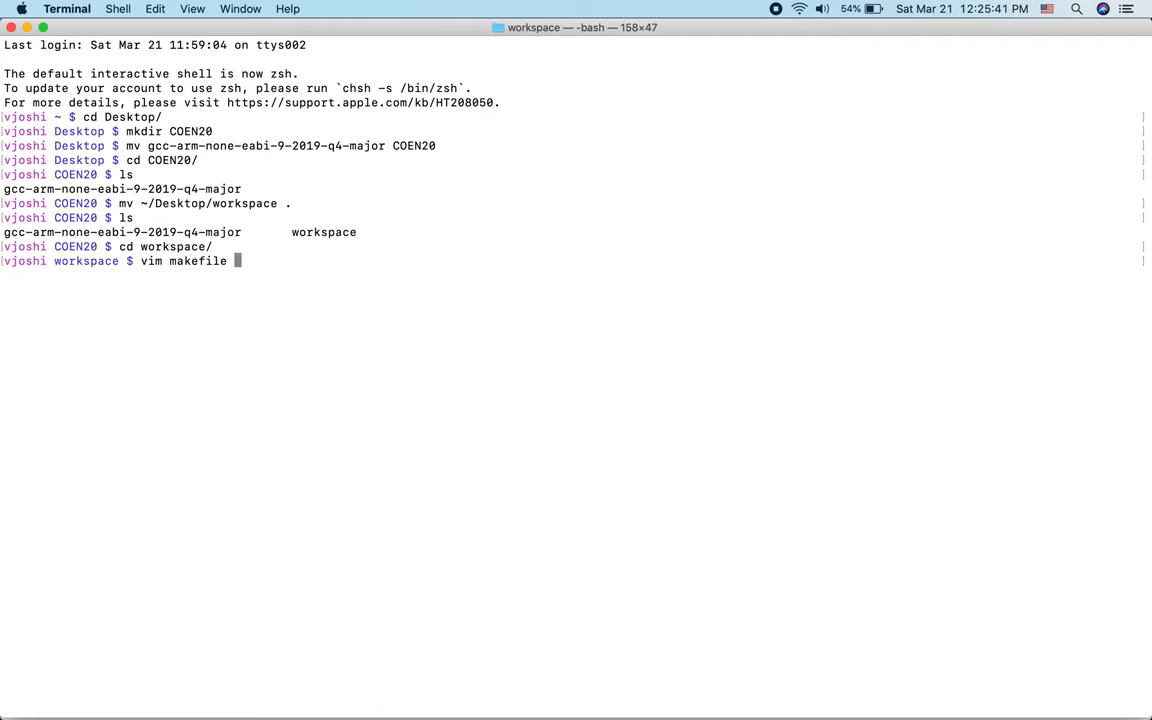
key("Return")
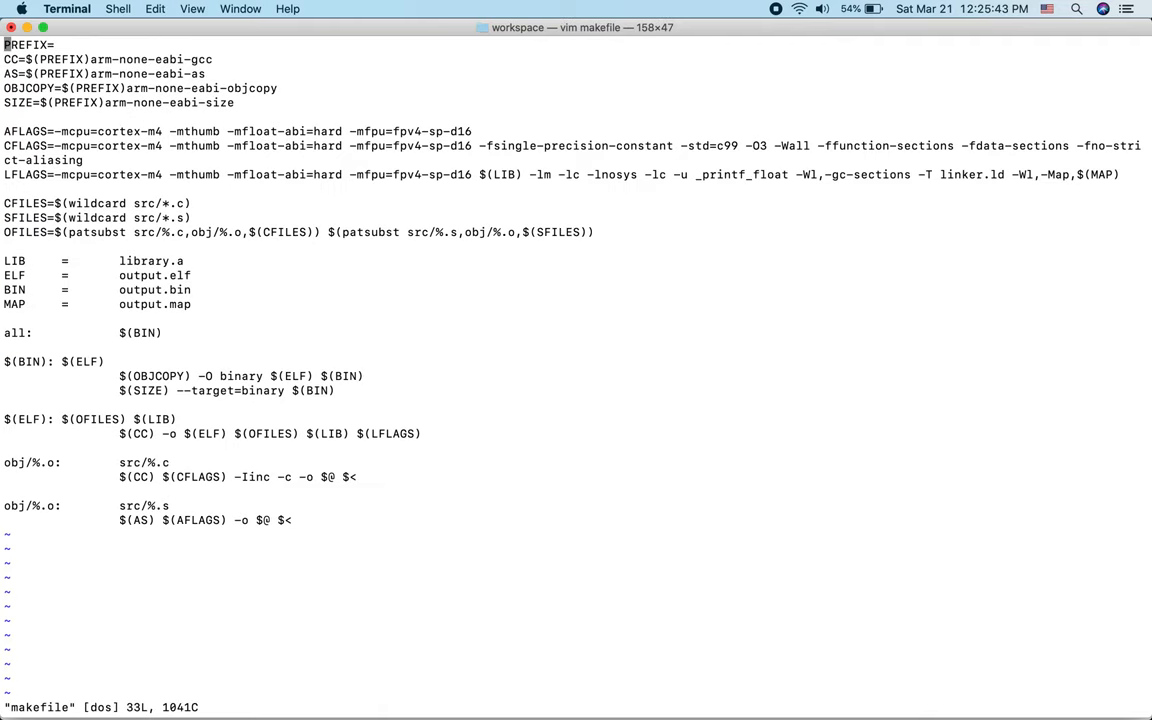
key("i")
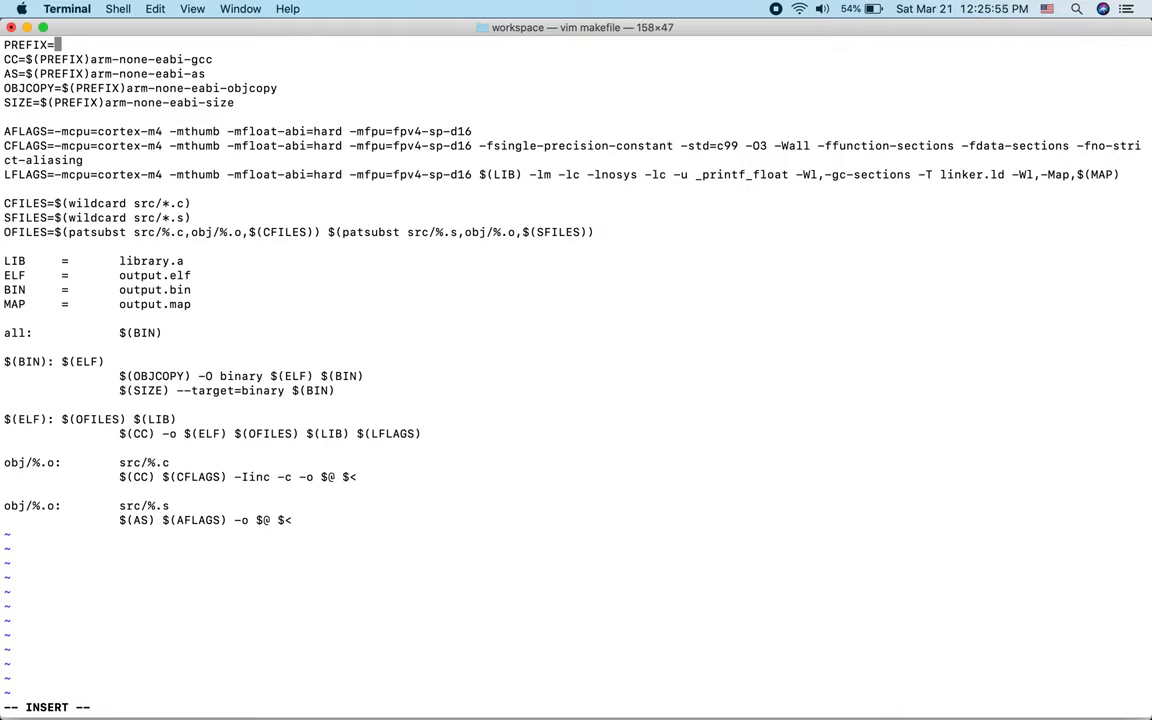
type(".")
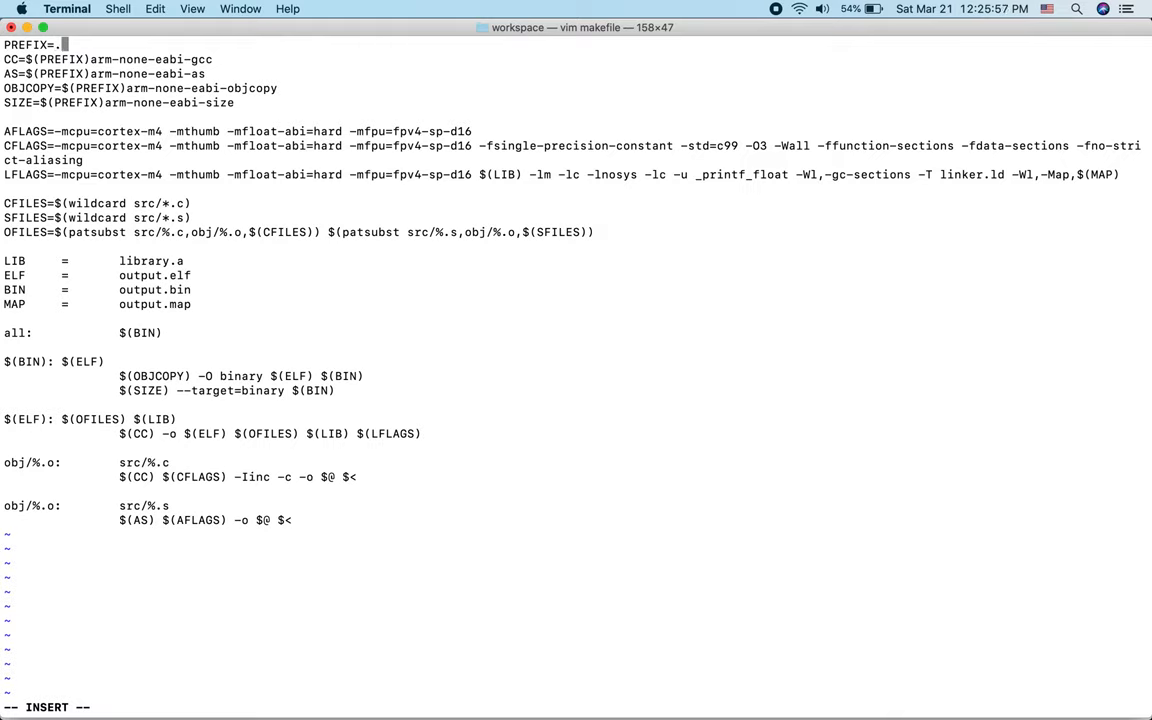
type("/")
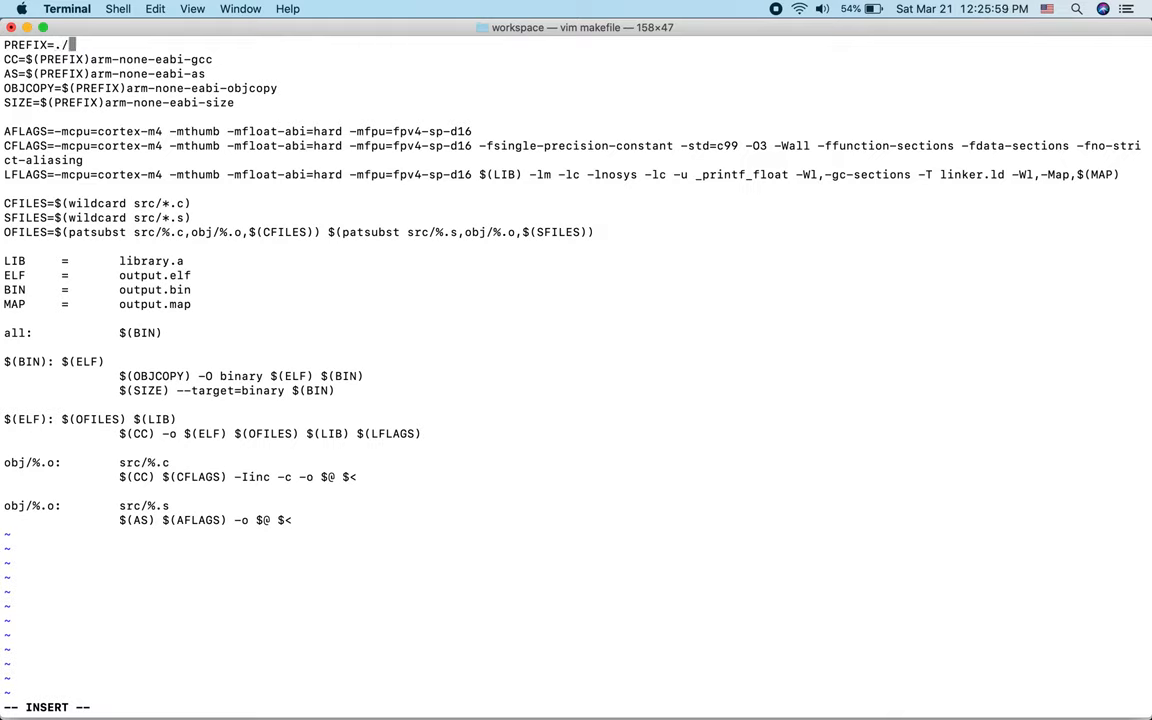
type("../")
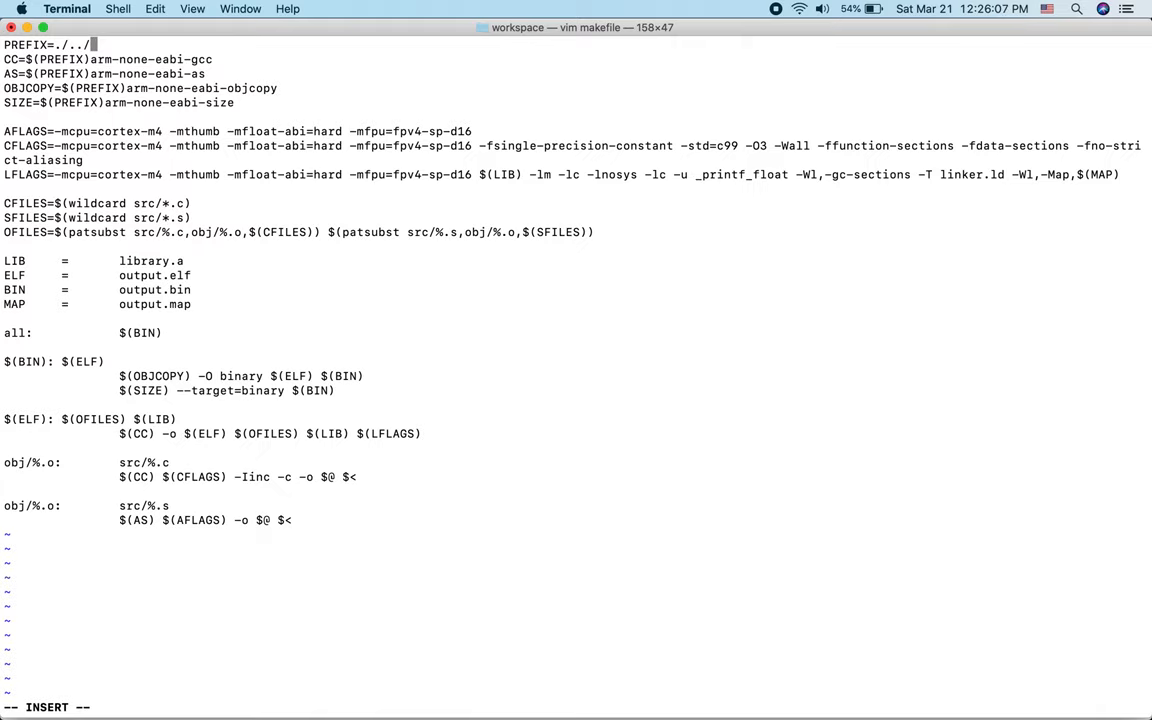
key("Escape")
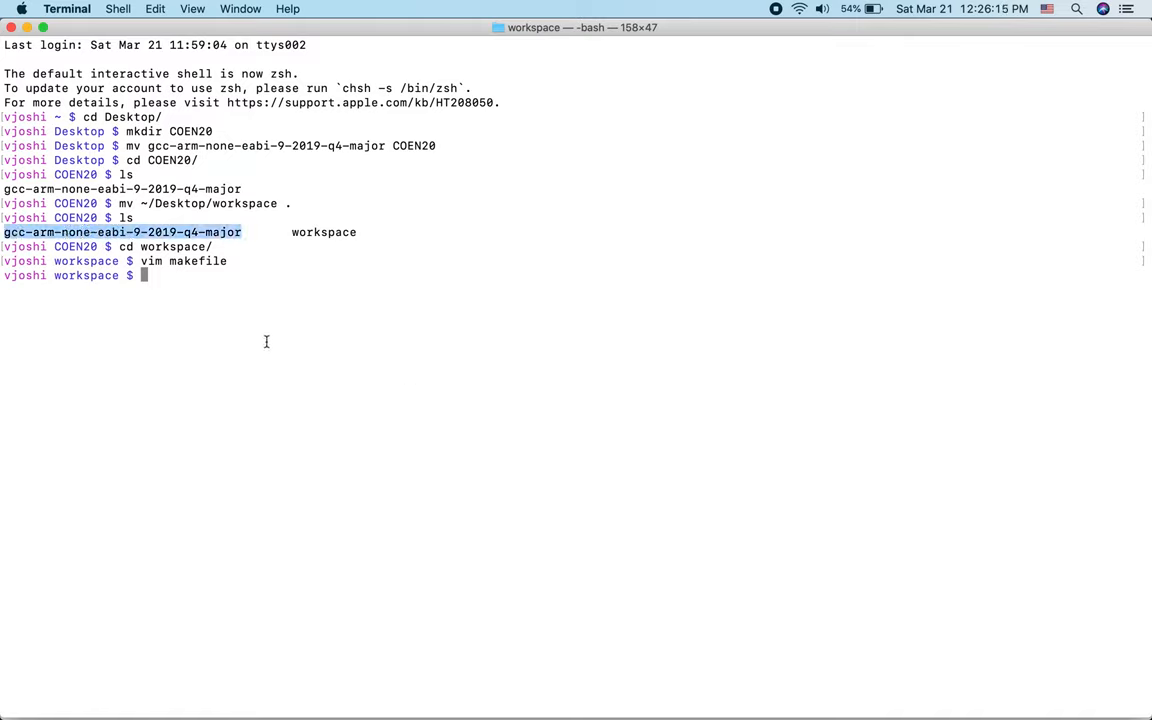
type("vim makefile")
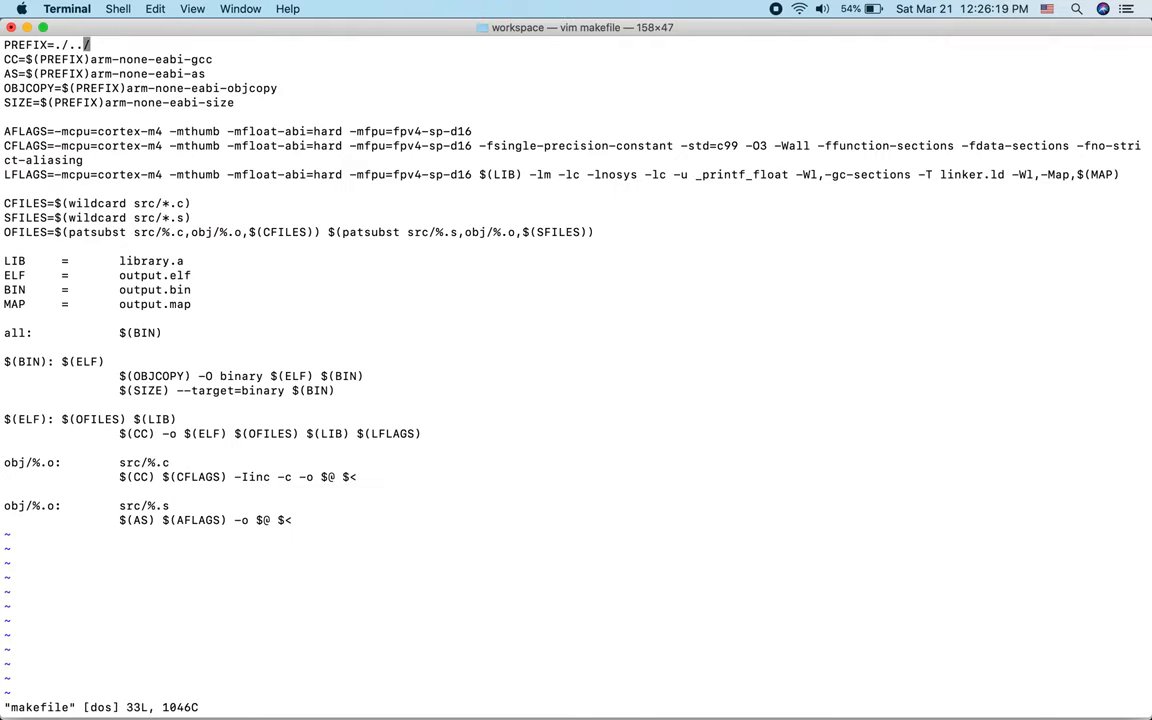
type("gcc-arm-none-eabi-9-2019-q4-major")
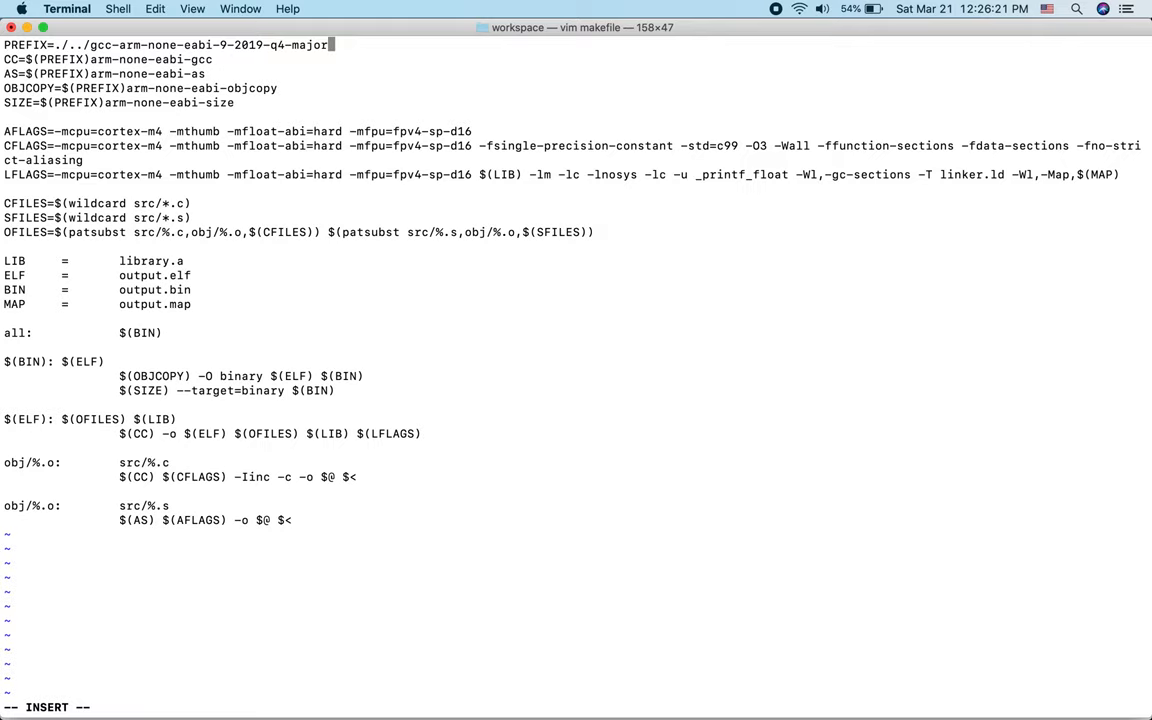
type("bin/")
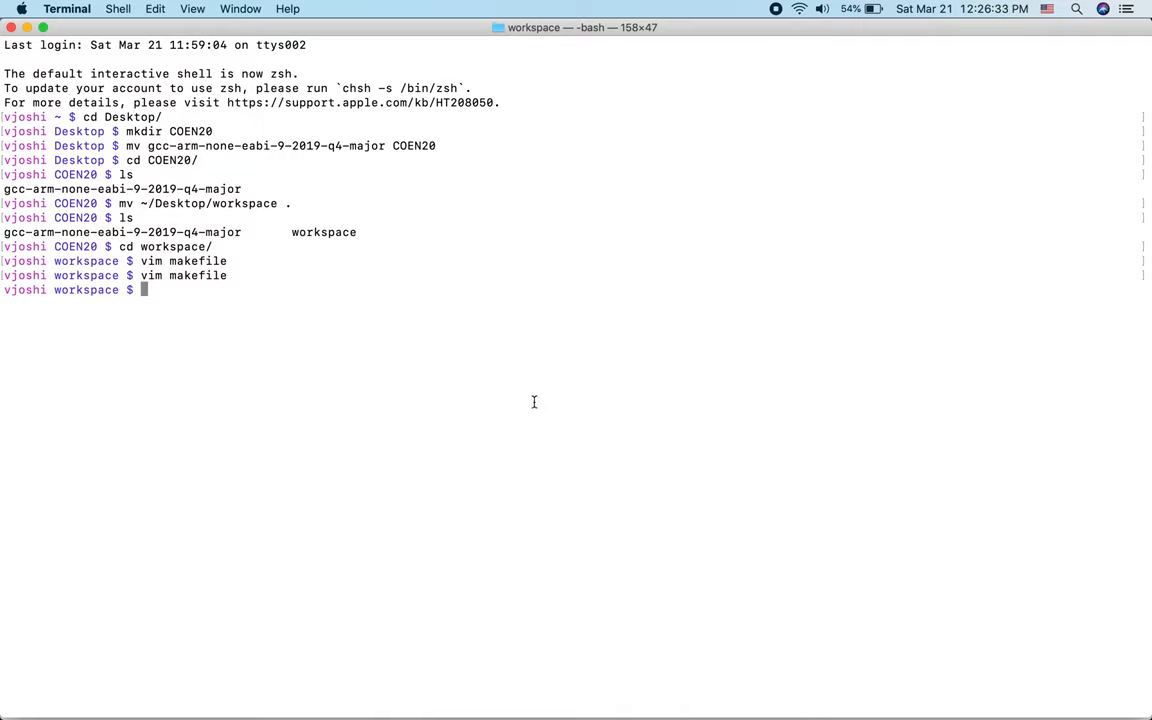
mouse_move(473, 511)
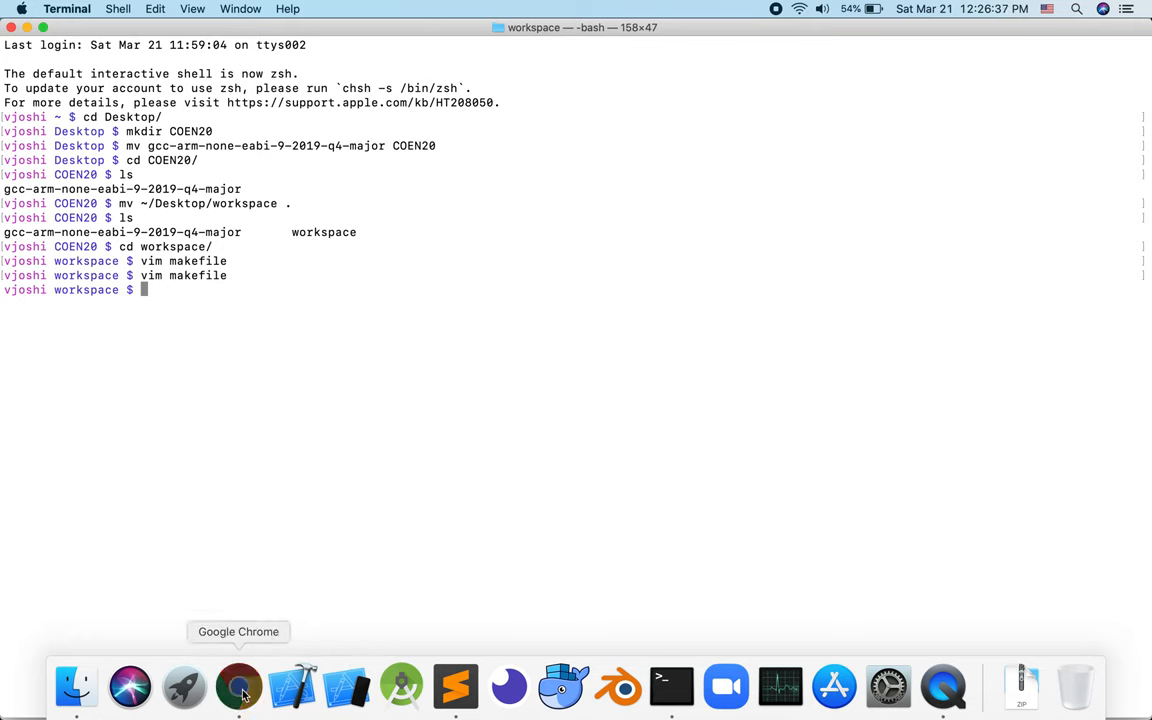
Step: Switch to Chrome on the ARM Assembly book page with Programming Labs expanded
left_click(238, 686)
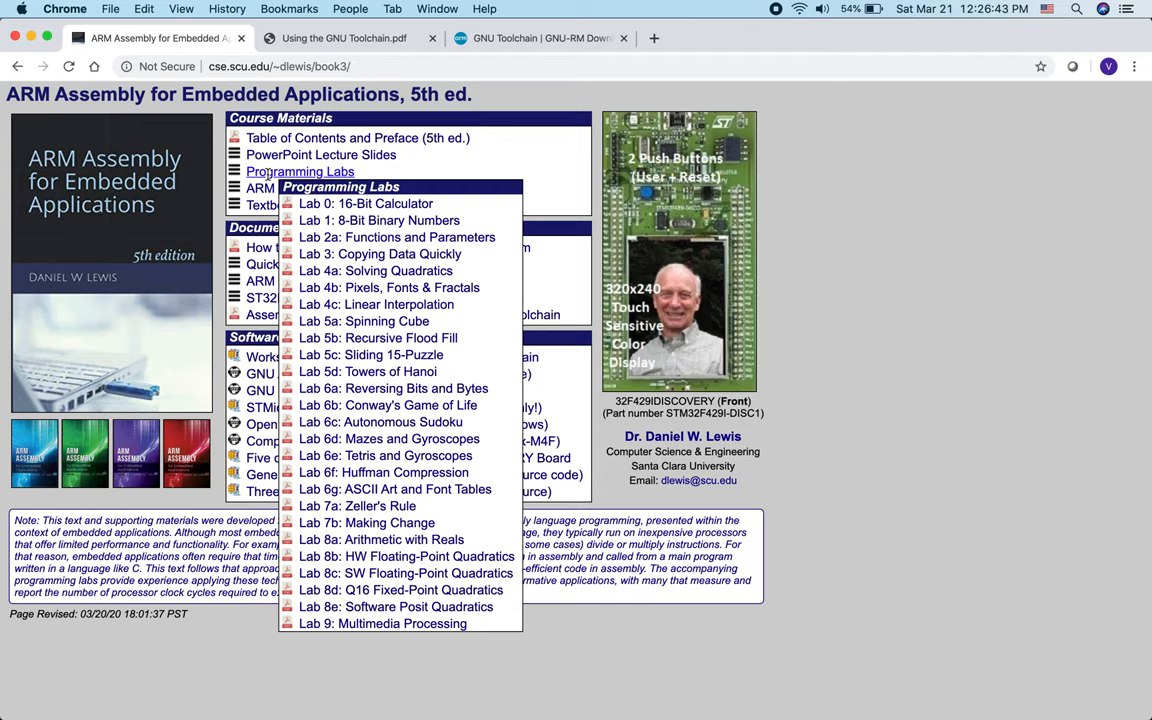
mouse_move(366, 203)
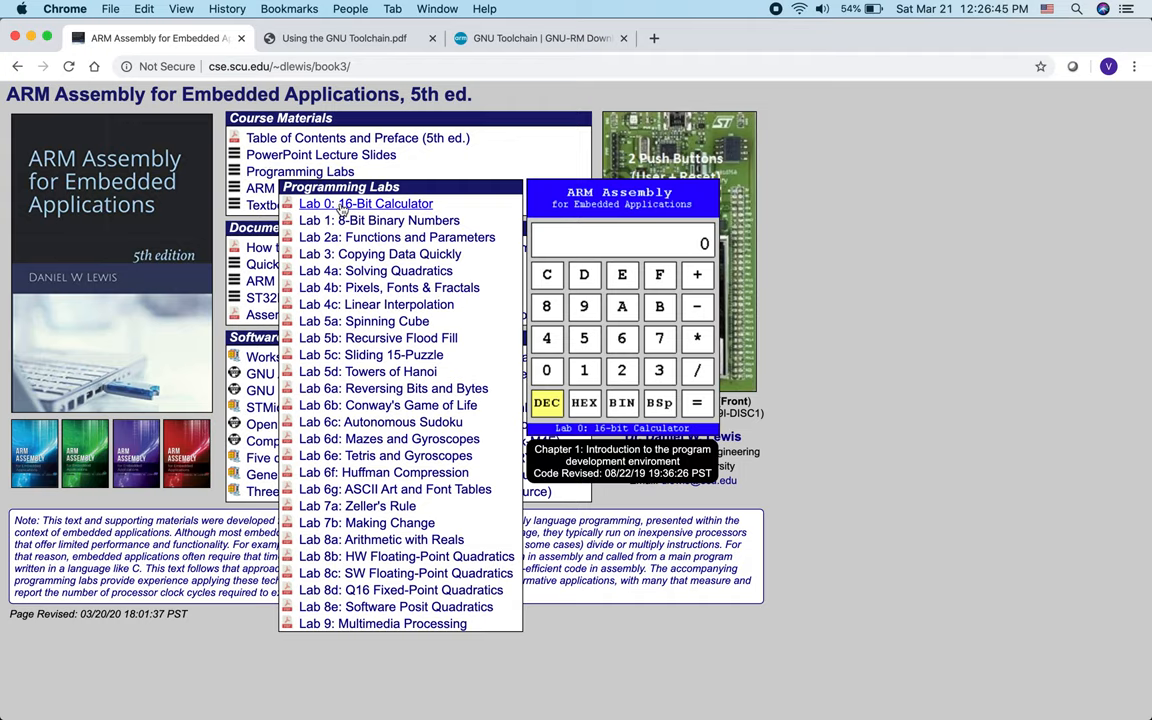
Step: Open the Lab 0: 16-Bit Calculator handout plus Lab0Main.c and Lab0Calculator.s tabs
left_click(365, 203)
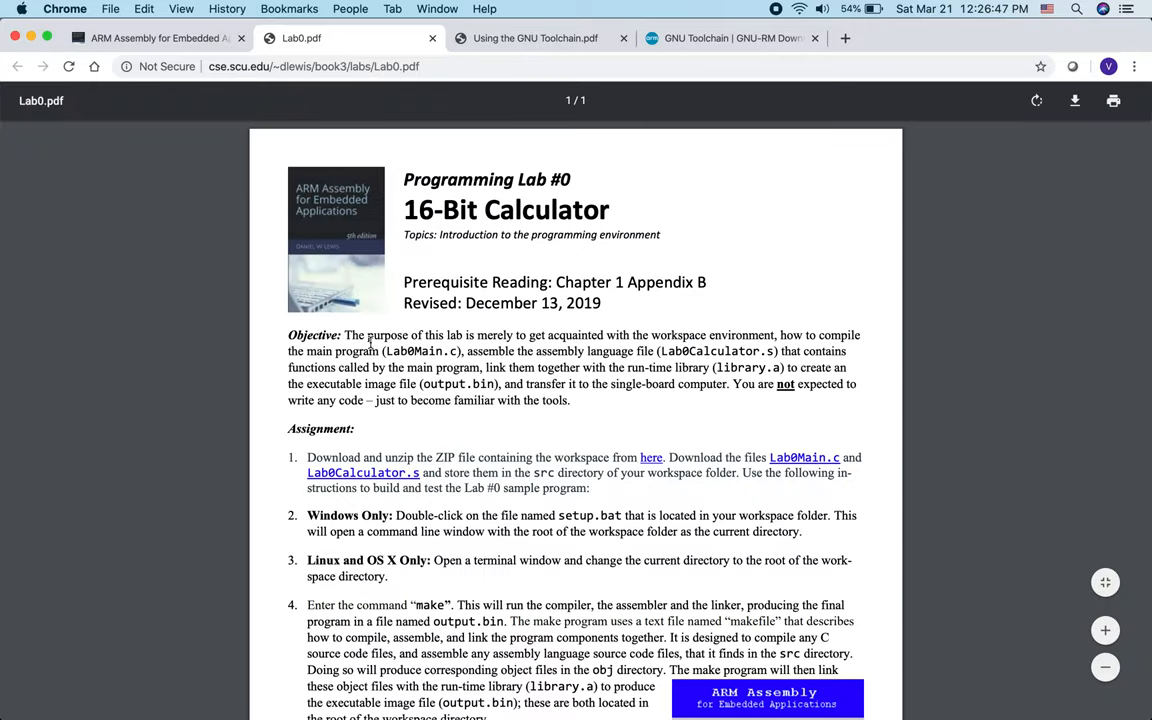
scroll("down", 3)
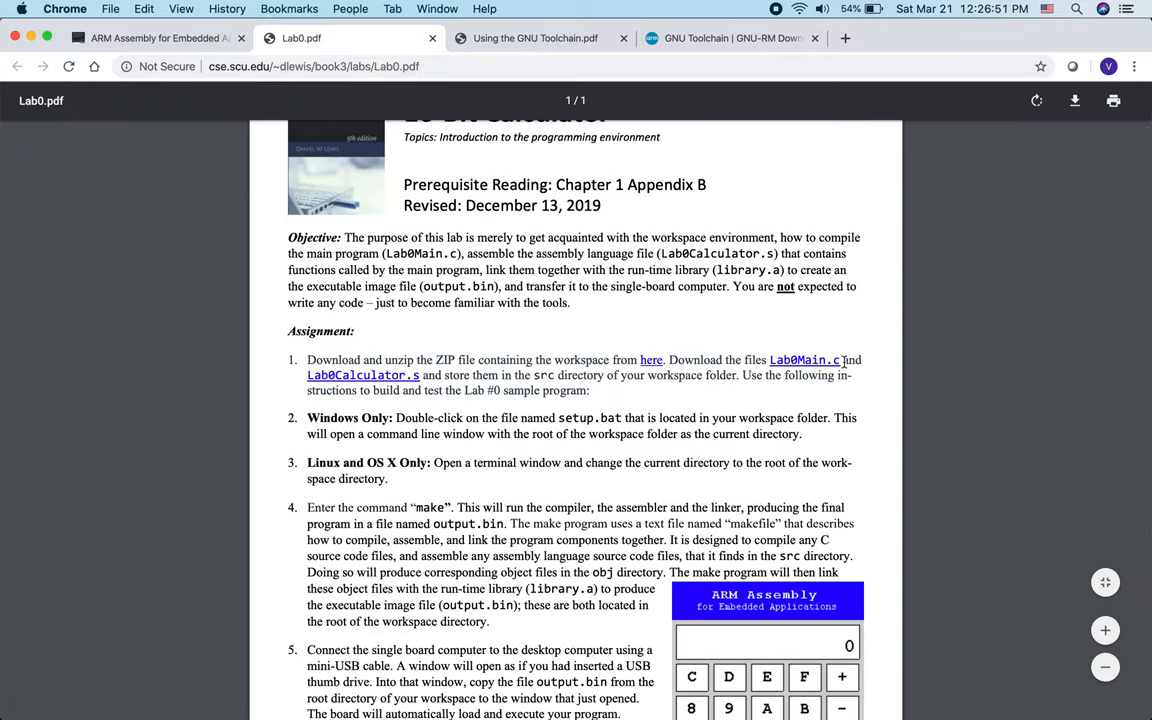
scroll("up", 3)
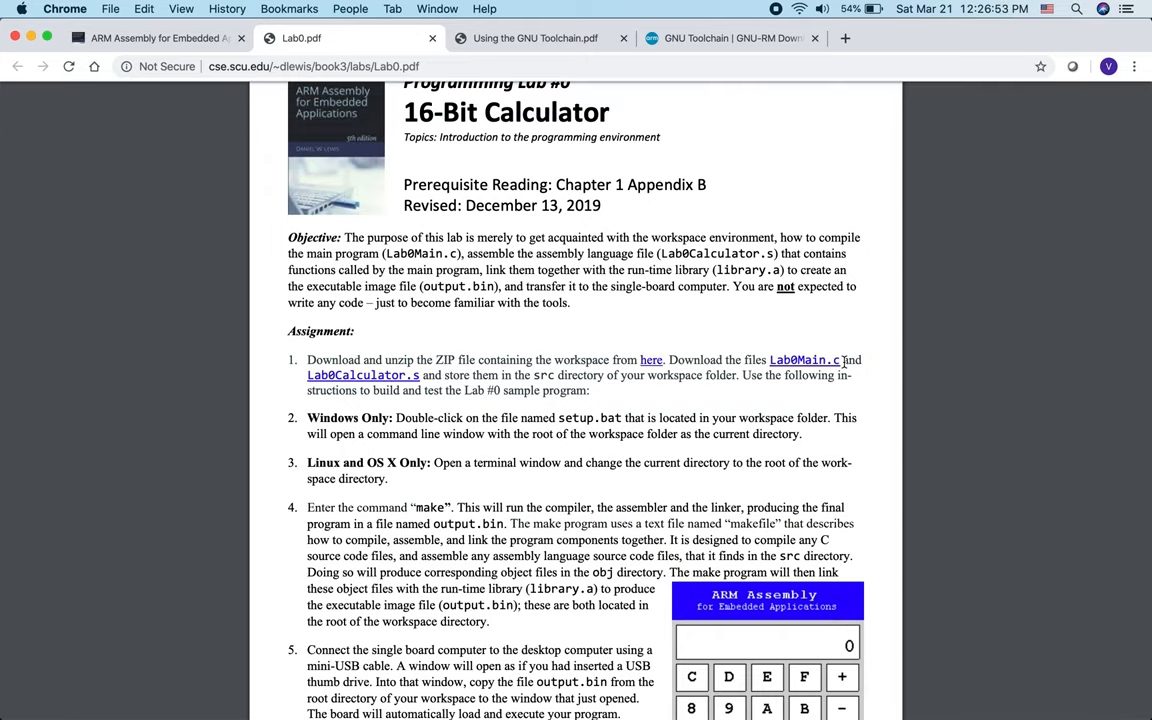
mouse_move(803, 360)
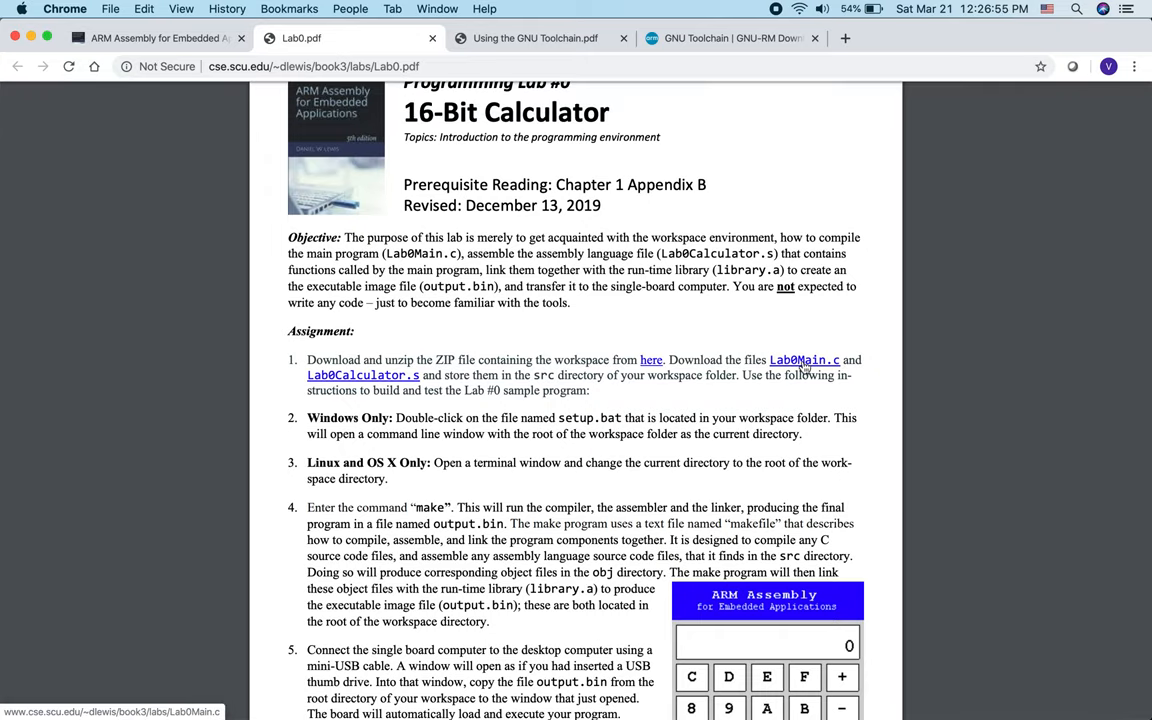
left_click(803, 360)
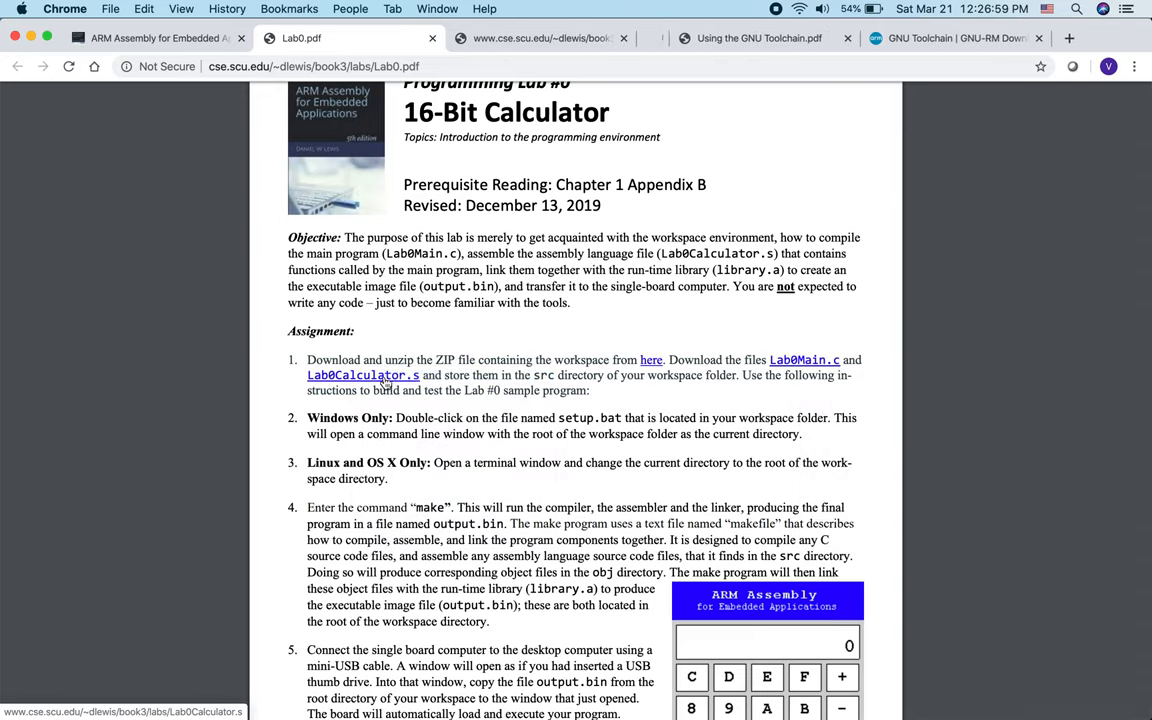
left_click(803, 359)
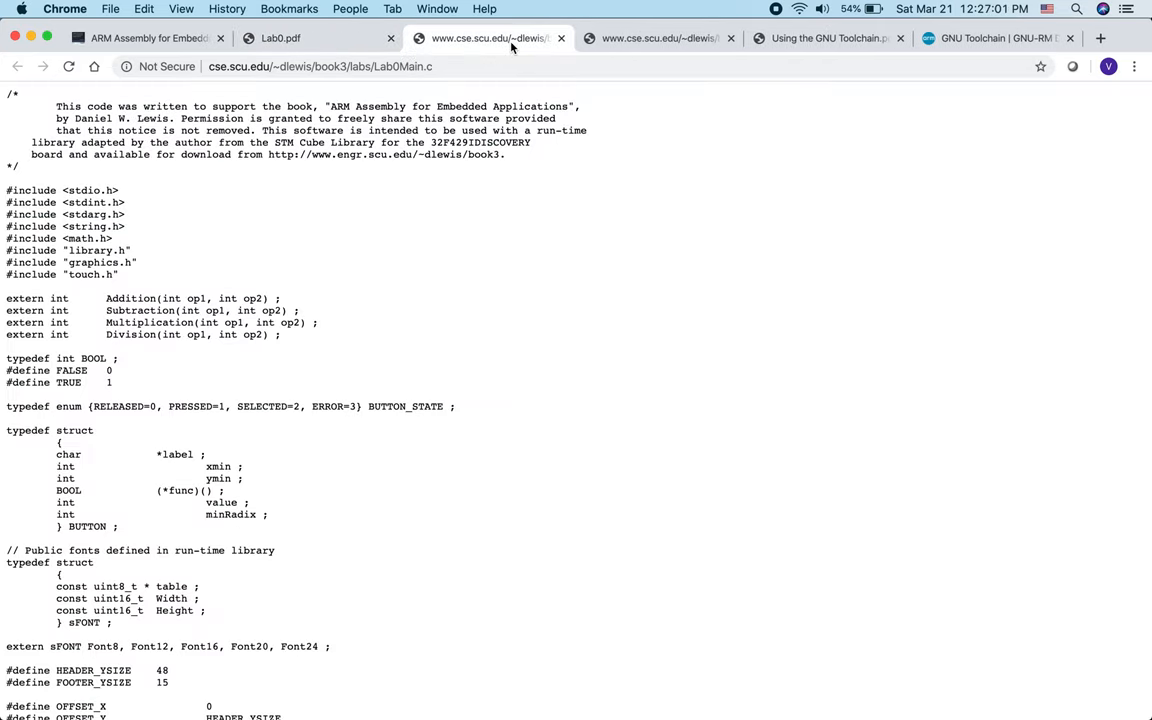
mouse_move(362, 273)
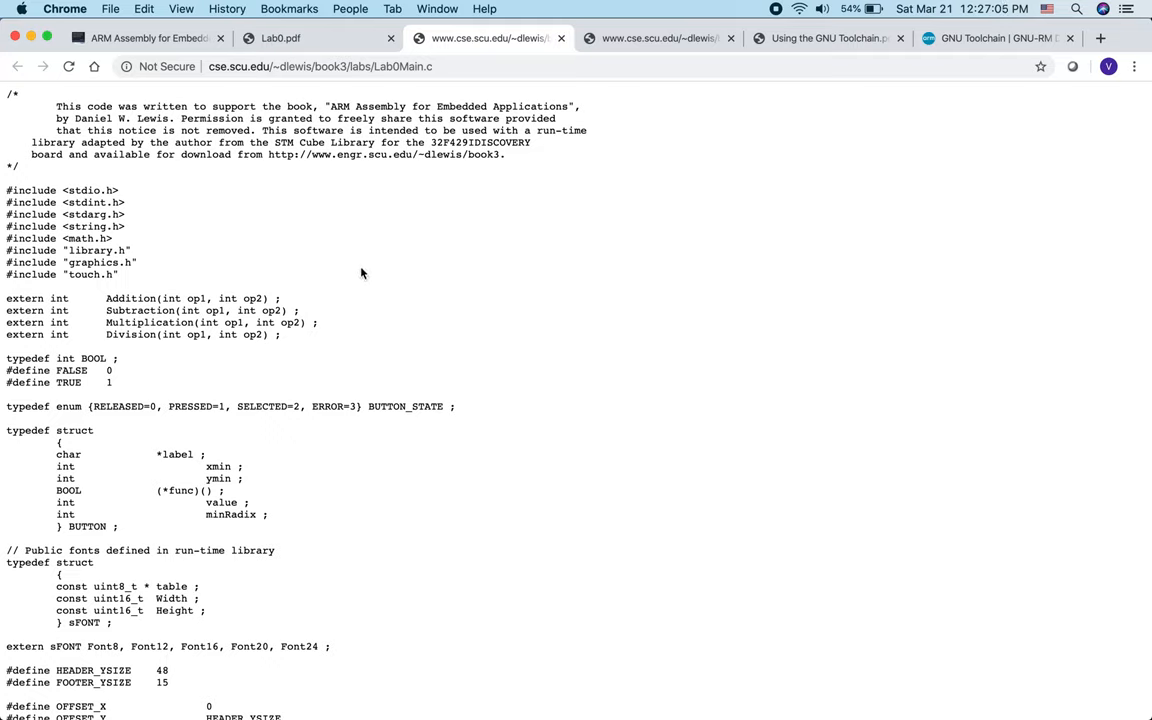
Step: Save Lab0Main.c and Lab0Calculator.s into Desktop/COEN20/workspace/src, then return to Terminal
right_click(347, 262)
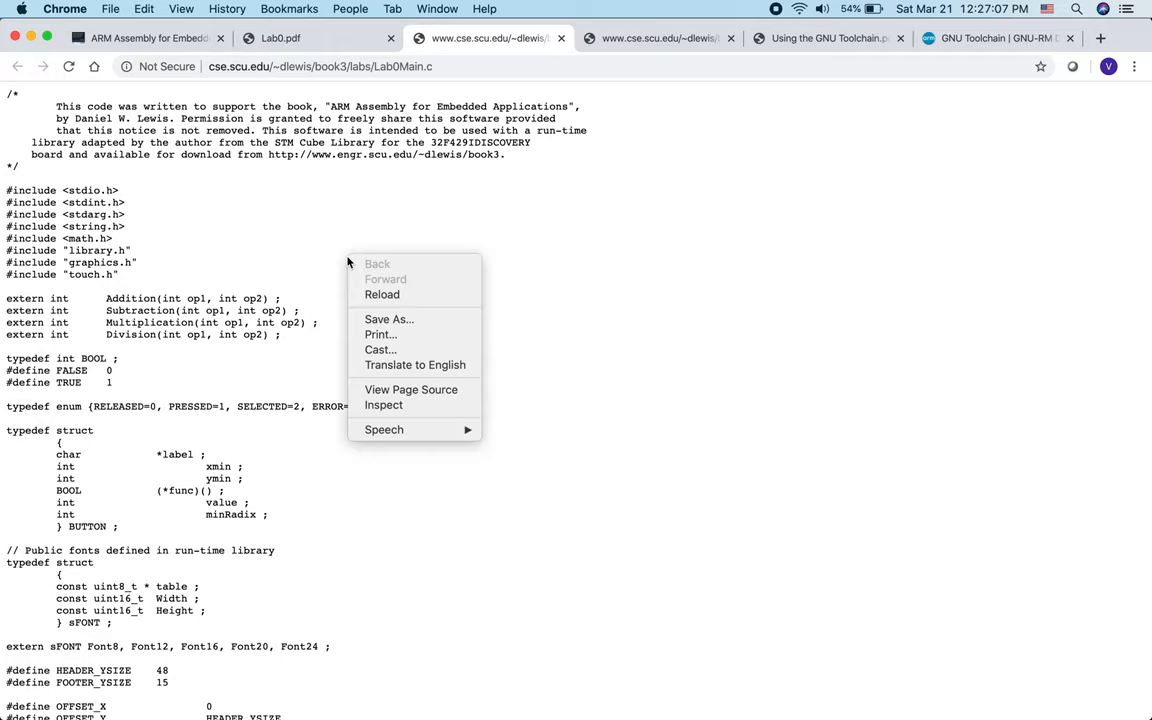
left_click(388, 319)
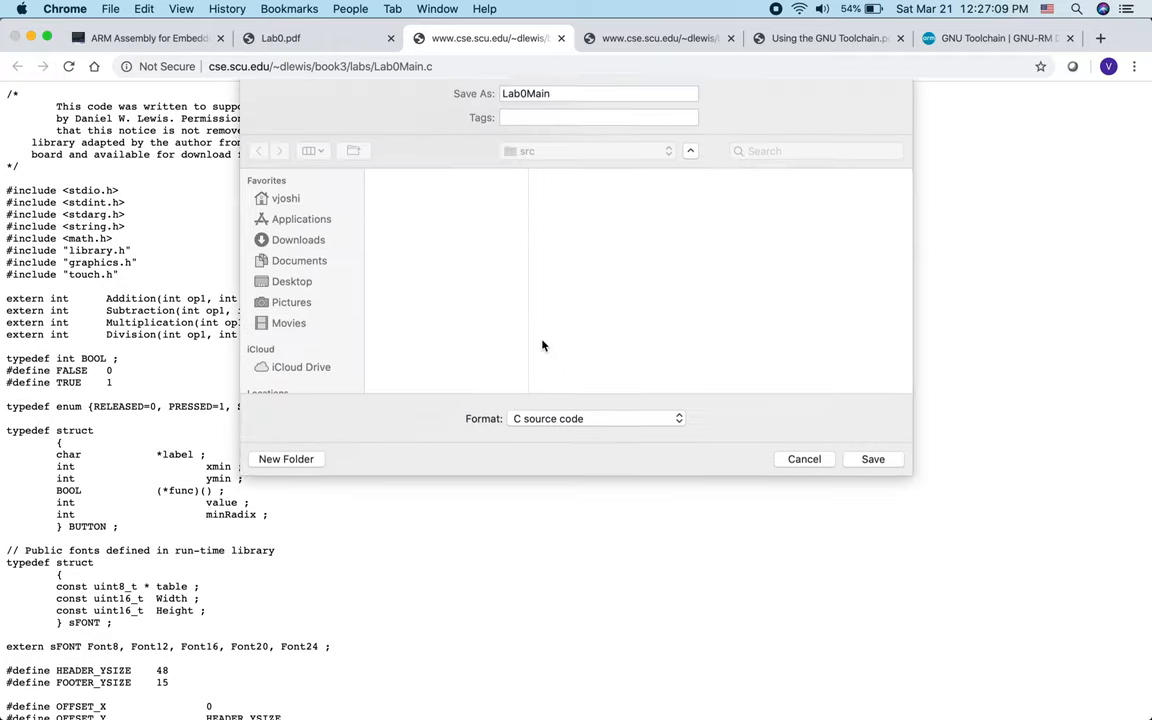
left_click(291, 281)
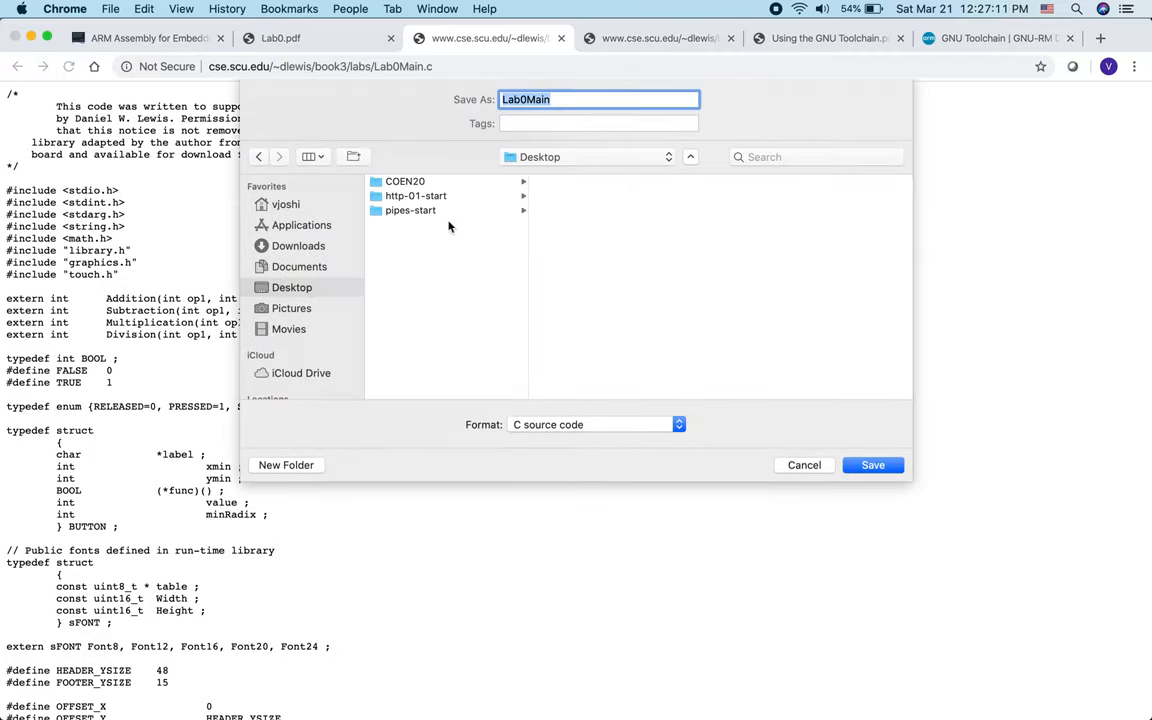
left_click(405, 181)
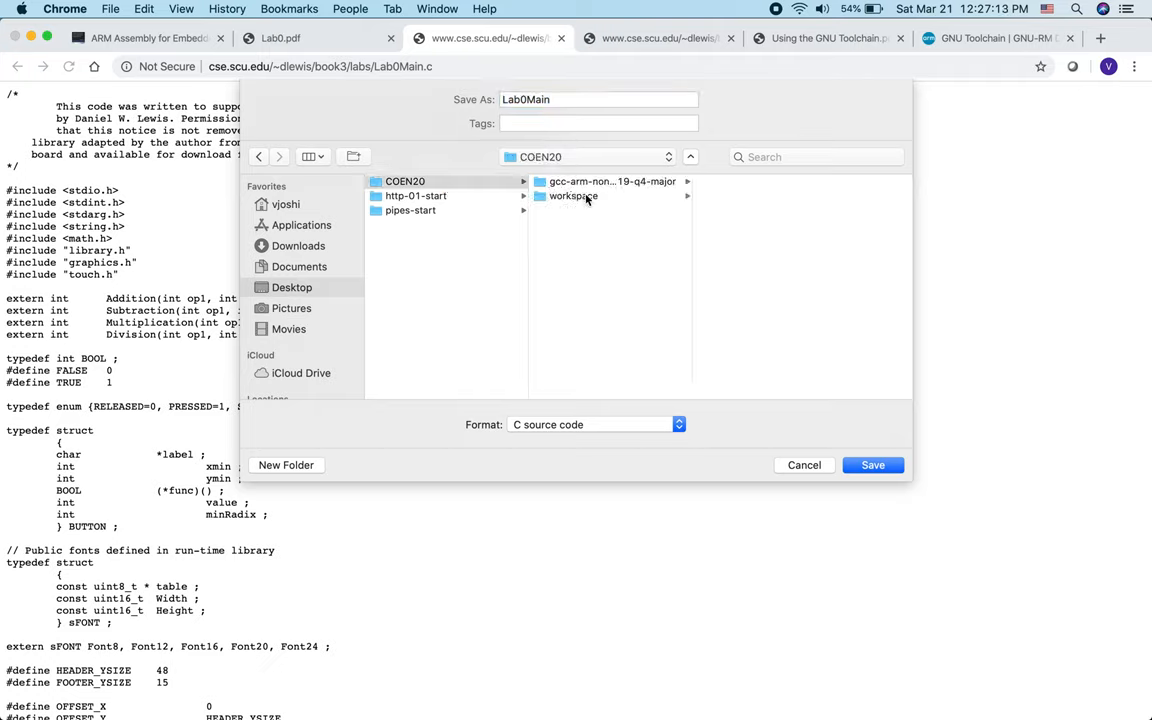
left_click(573, 195)
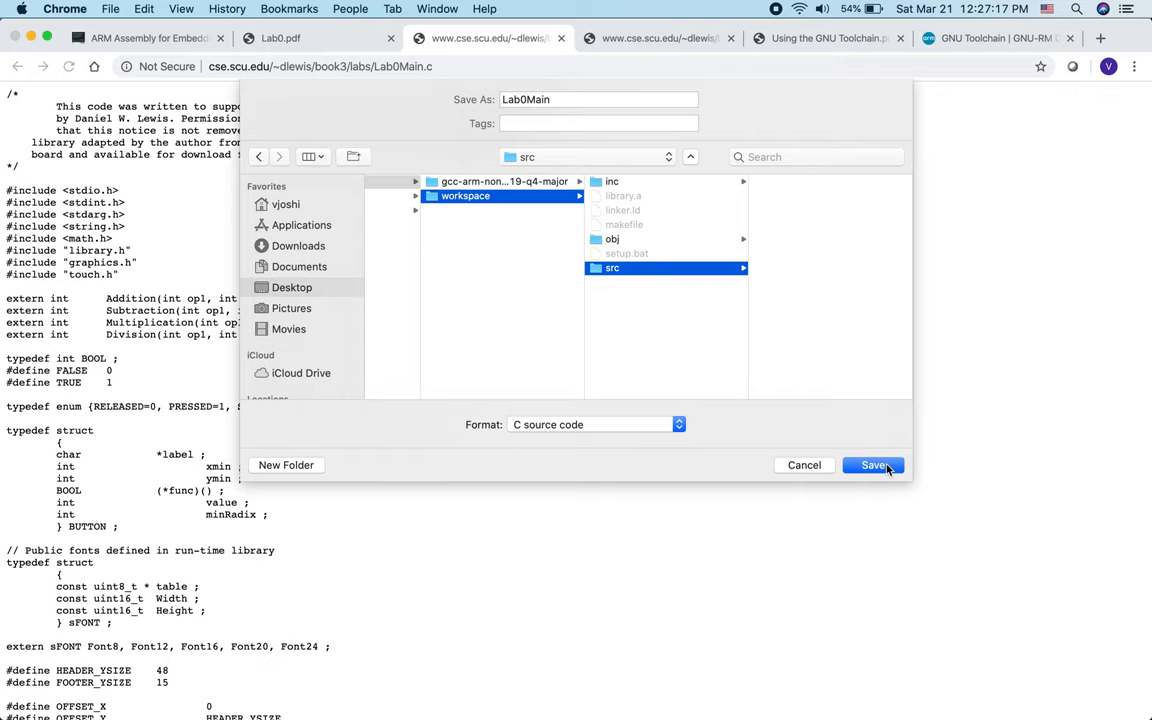
left_click(872, 465)
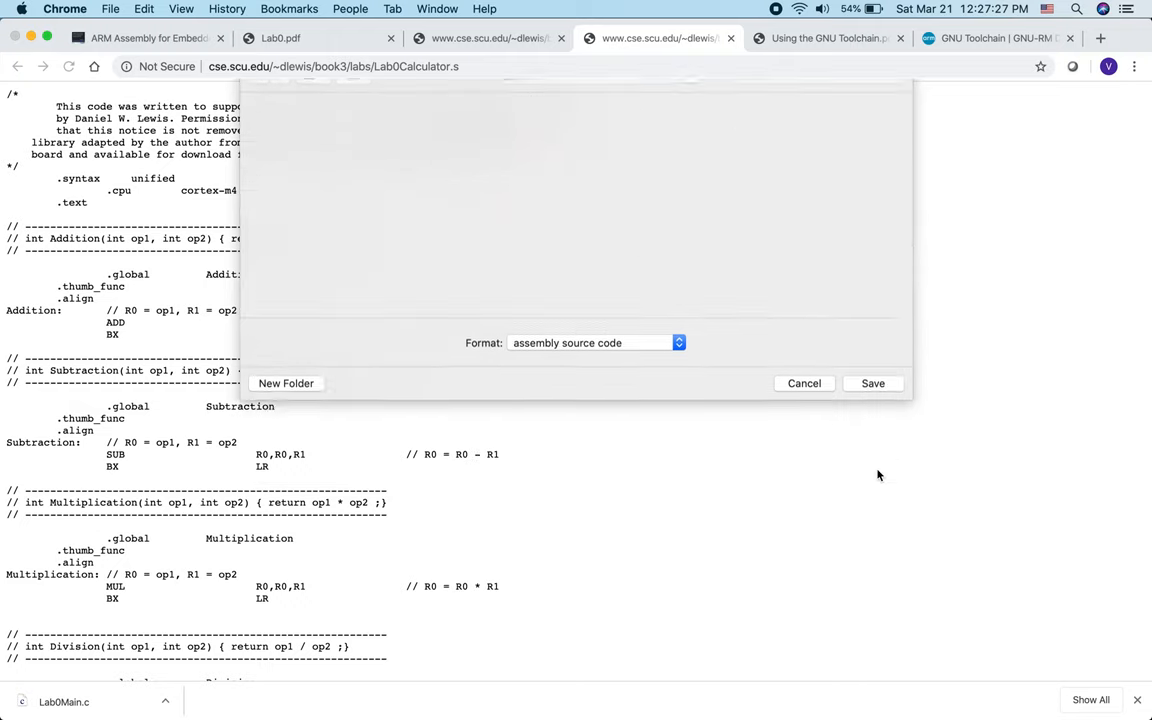
left_click(872, 383)
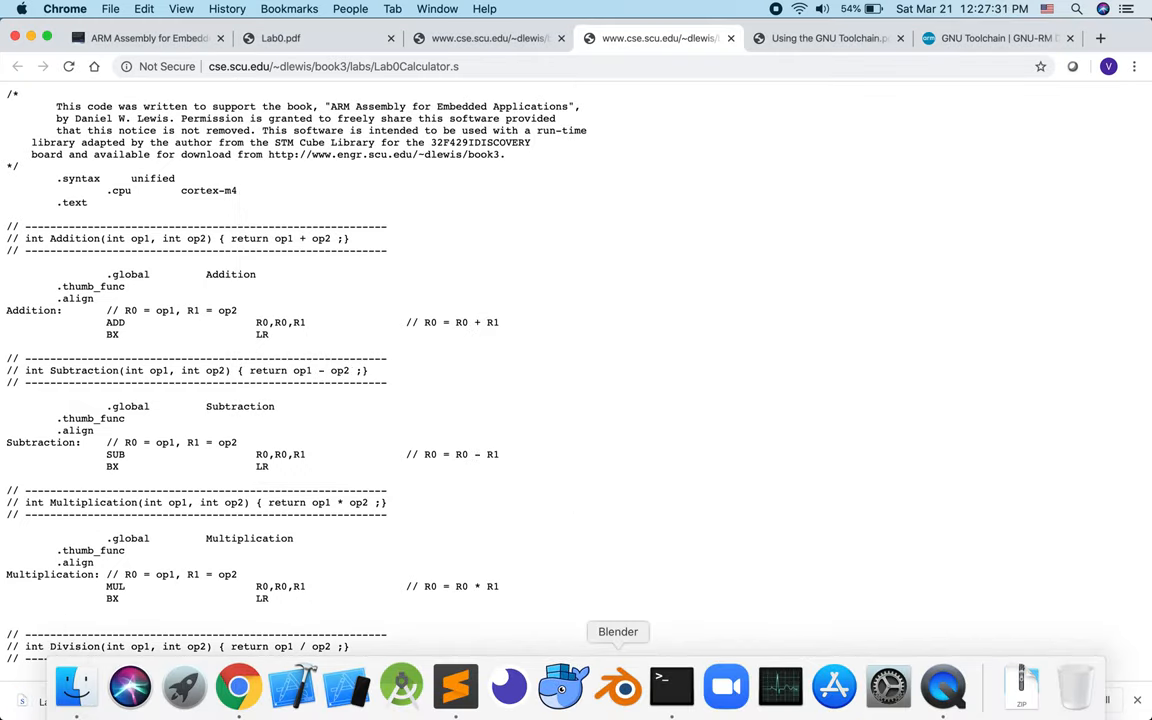
left_click(671, 686)
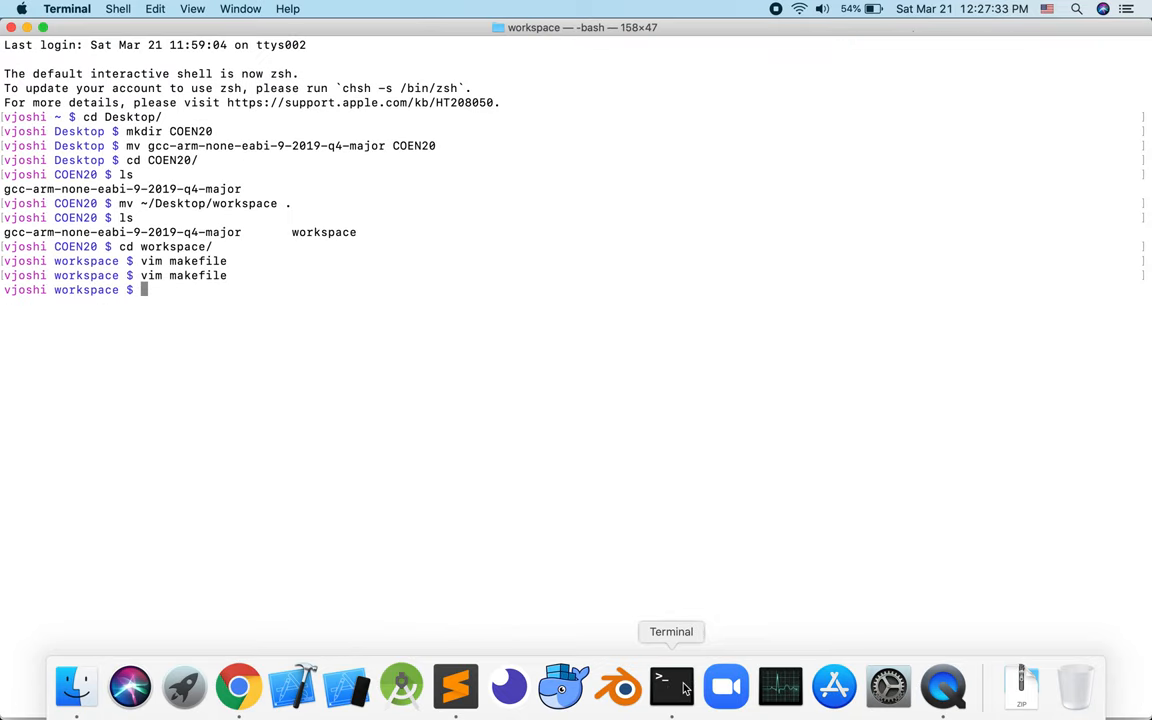